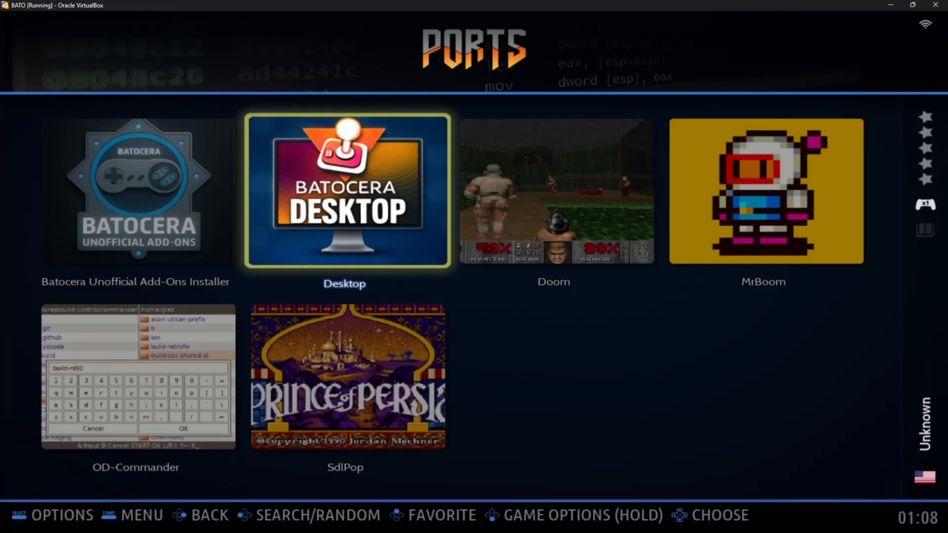
Step: Launch Desktop from Ports and start xterm from the file manager's Applications list
left_click(346, 190)
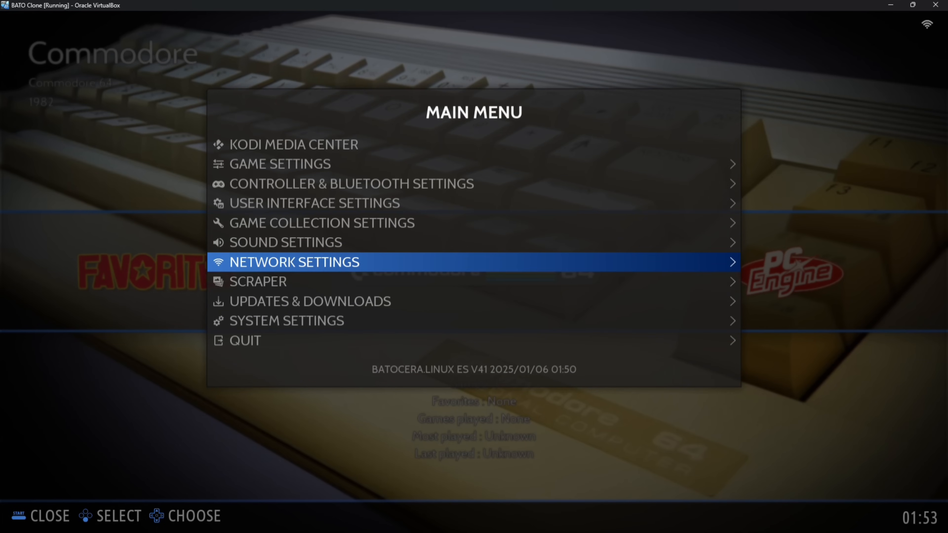
left_click(294, 262)
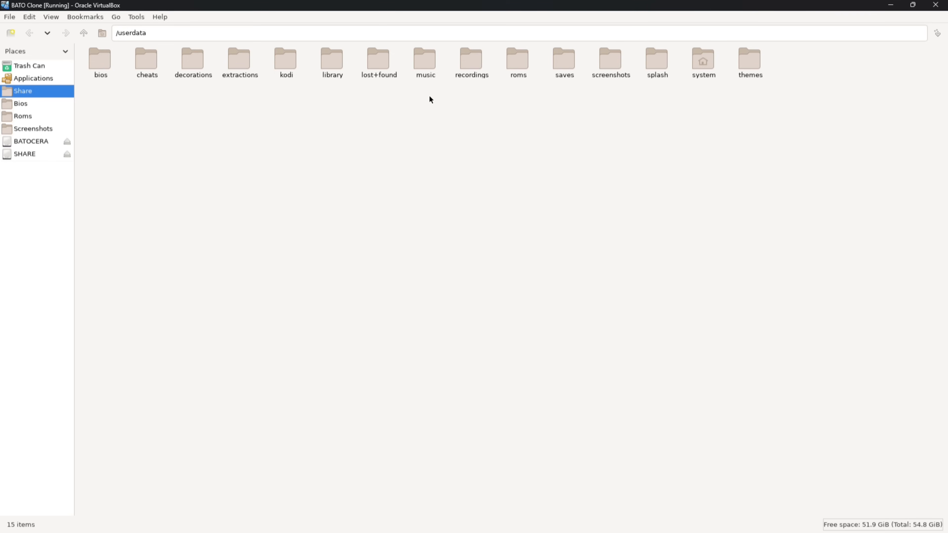
left_click(34, 78)
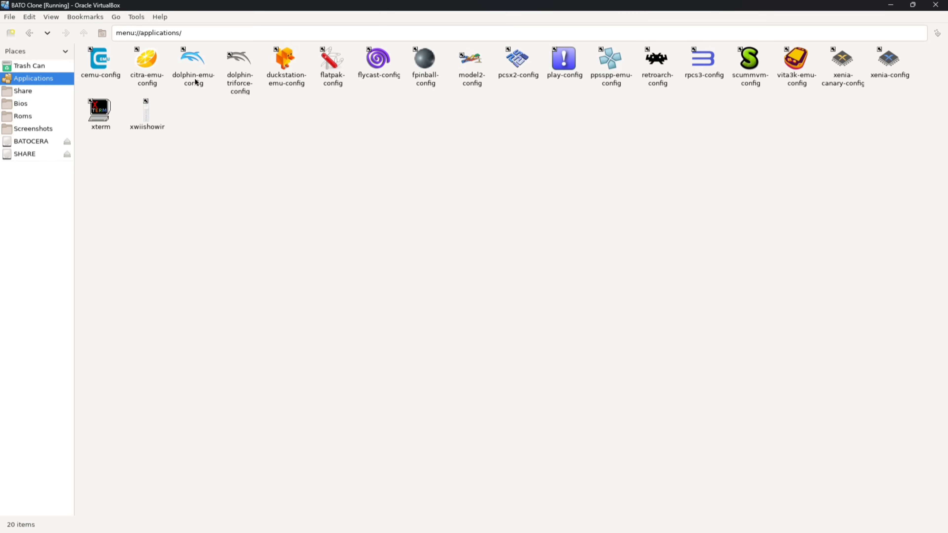
double_click(100, 109)
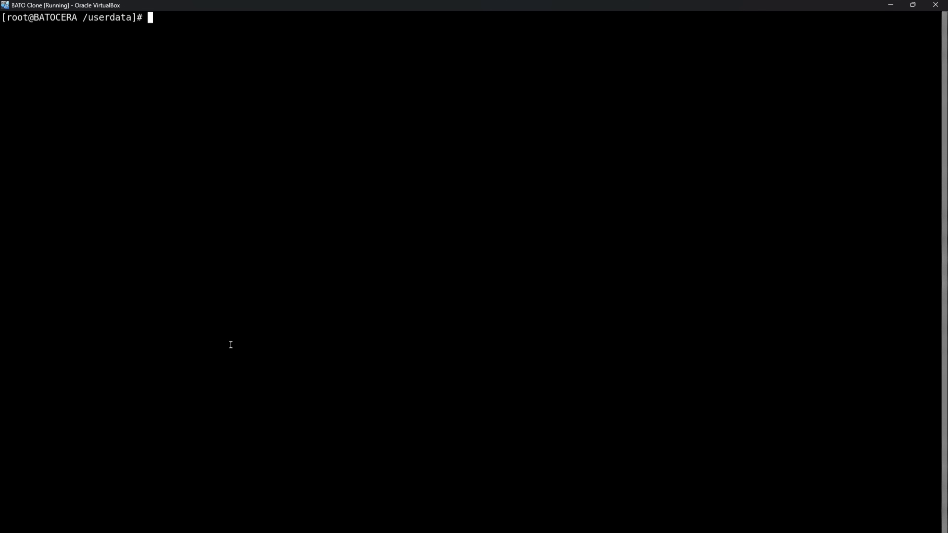
Step: Run 'curl -L install.batoaddons.app | bash' to install Batocera Unofficial Add-Ons
type("cur")
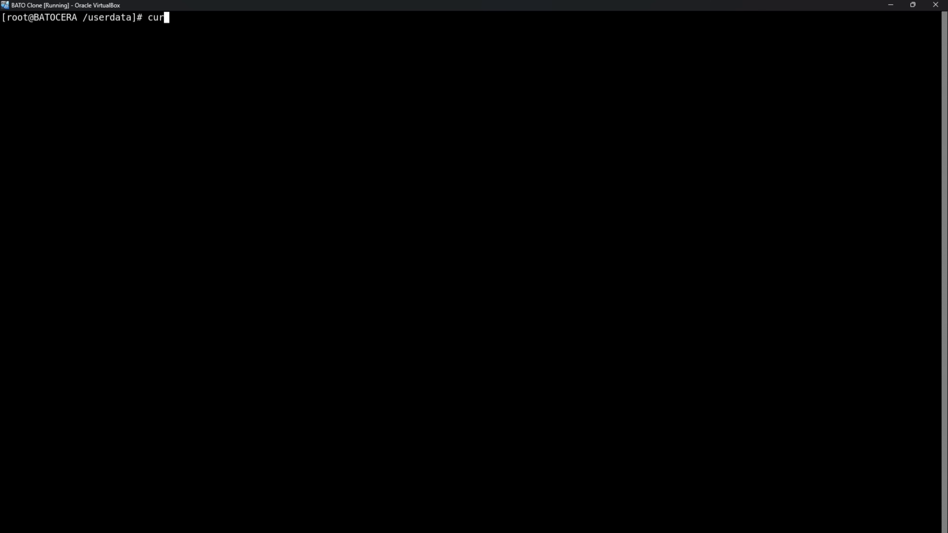
type("l")
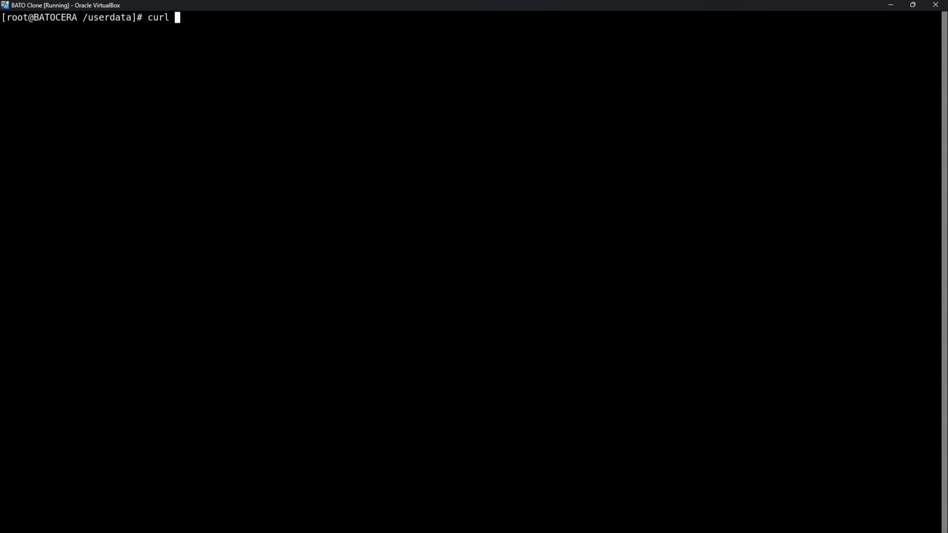
type("-")
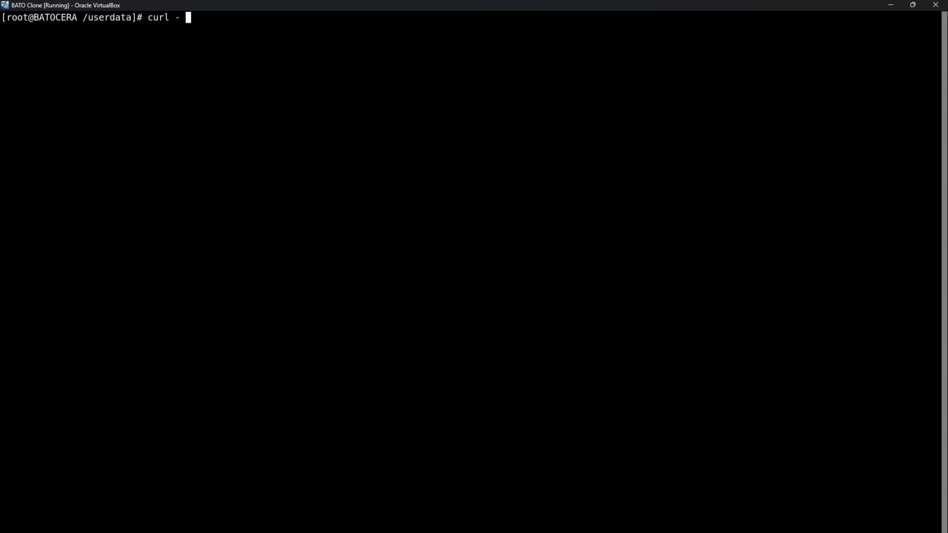
type("L")
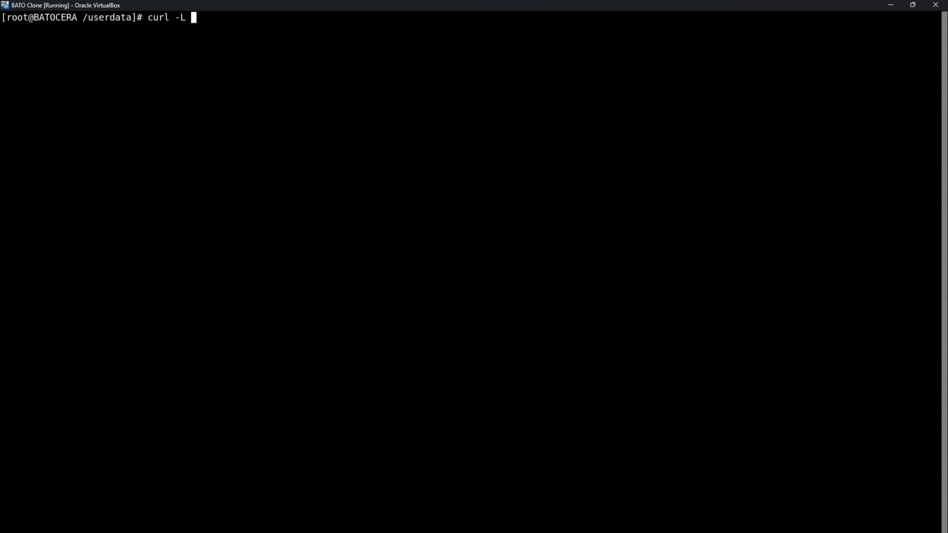
type("install")
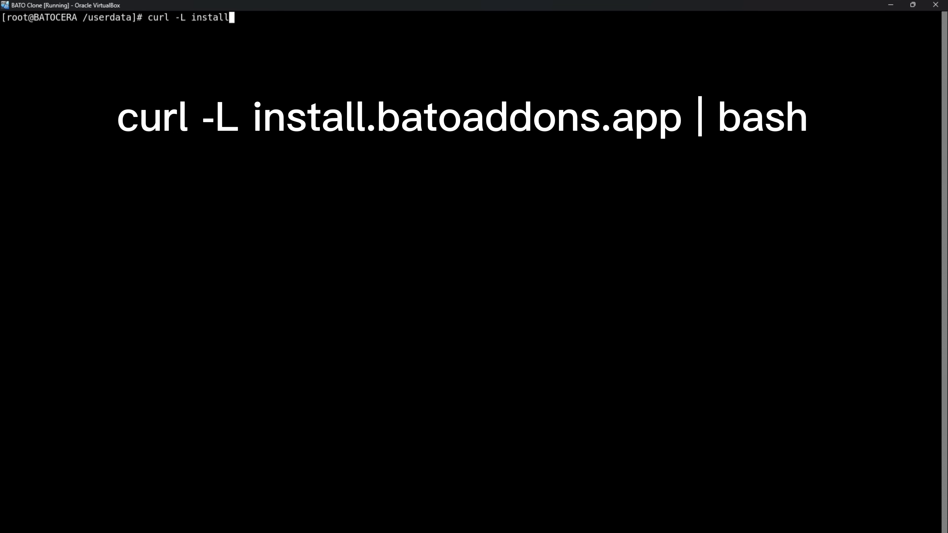
type(".bato")
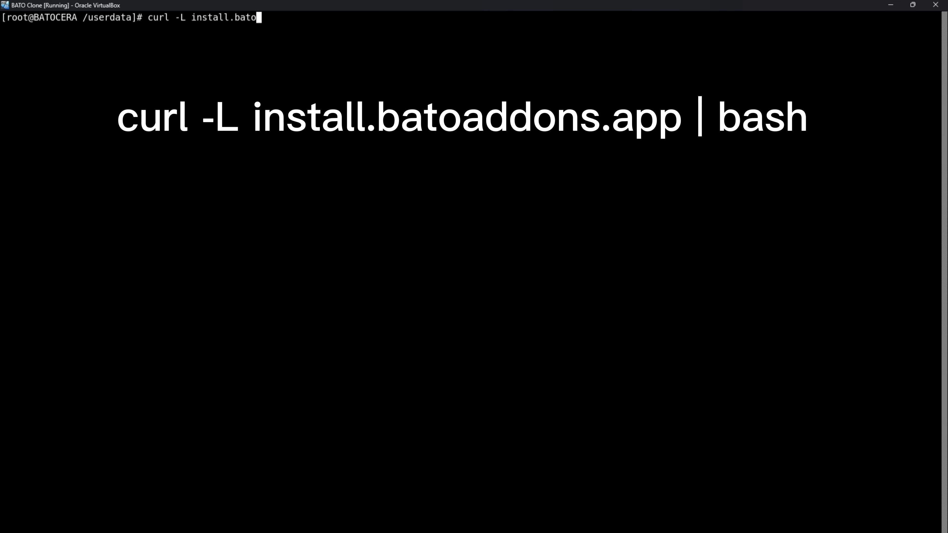
type("addons")
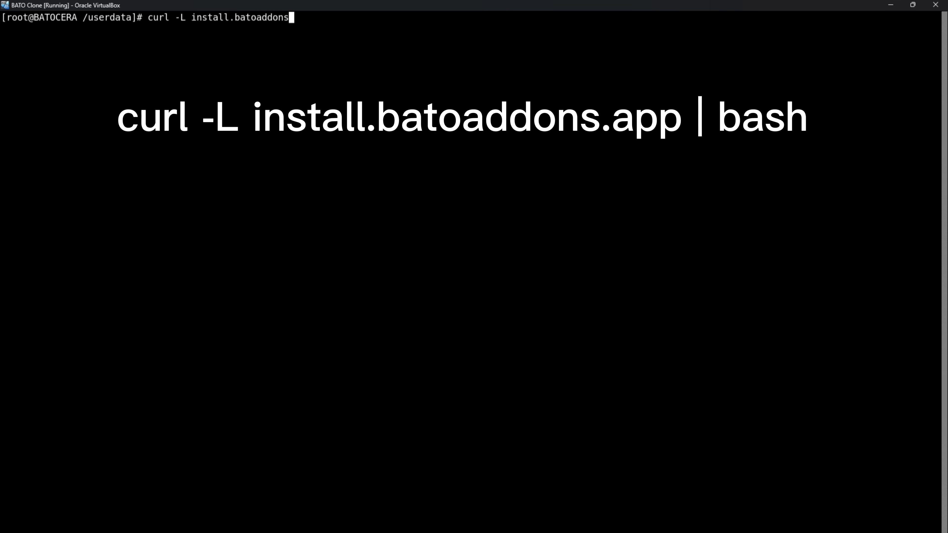
type(".app")
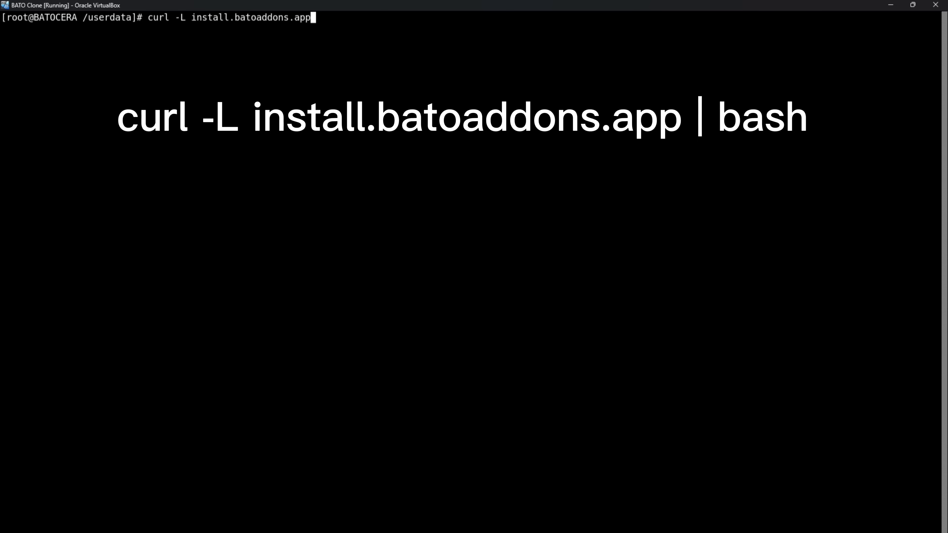
type("| bash")
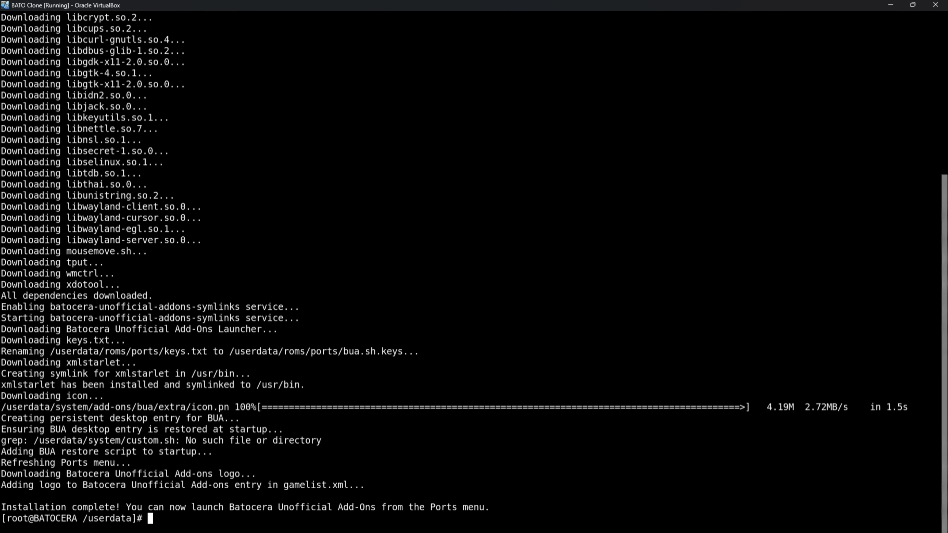
Step: Exit the terminal once the installer finishes
type("exit")
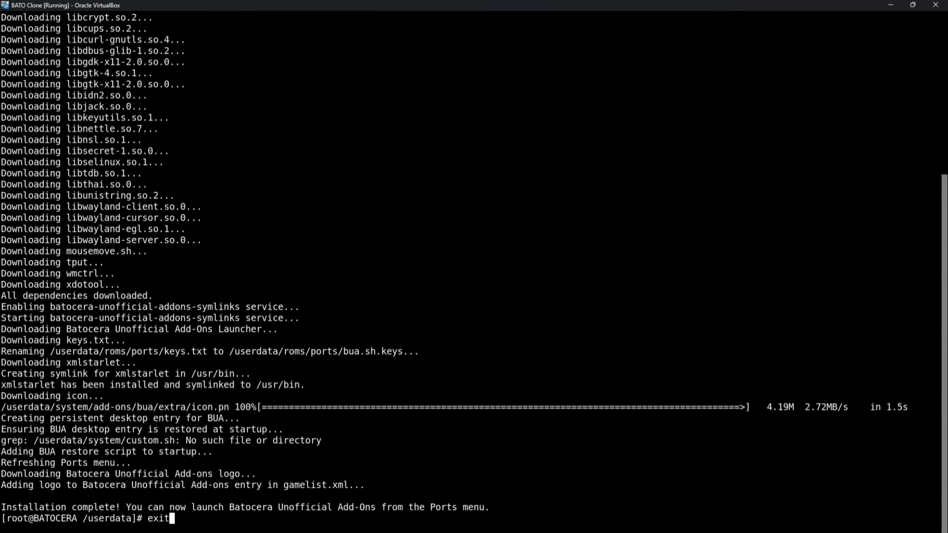
key("Return")
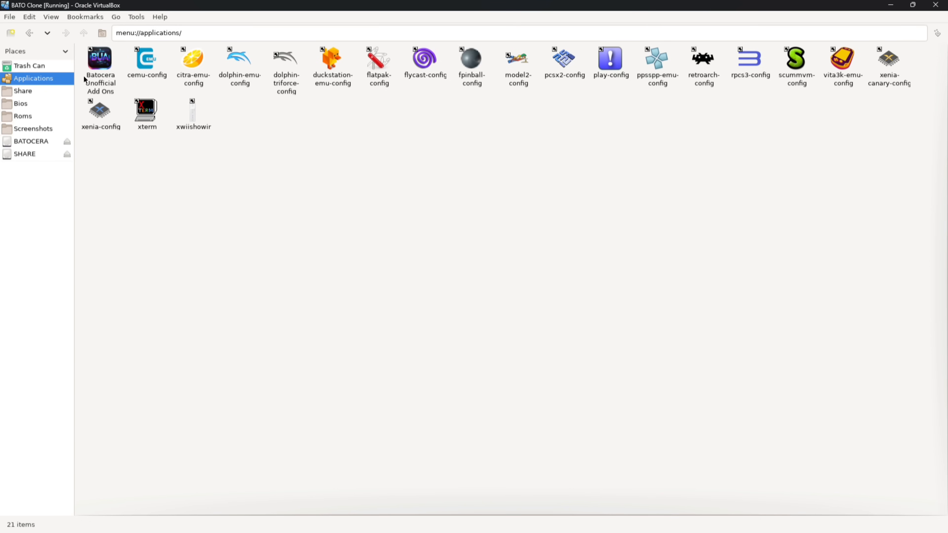
mouse_move(116, 181)
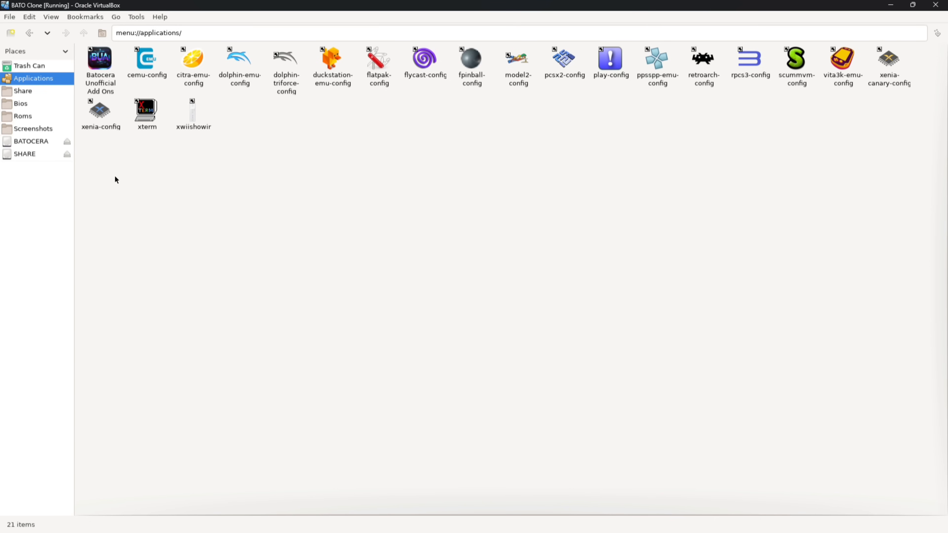
mouse_move(101, 72)
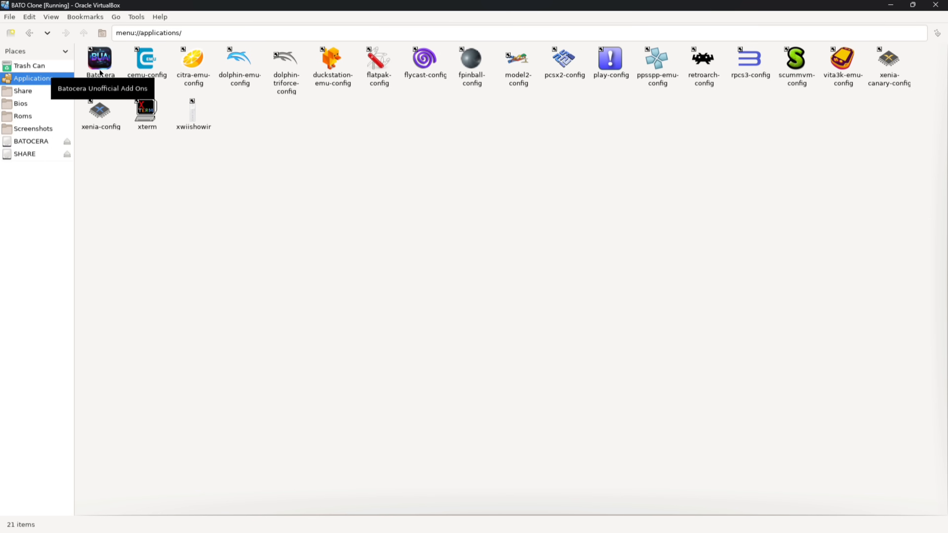
Step: Launch the Batocera Unofficial Add Ons installer from the Applications list
left_click(100, 59)
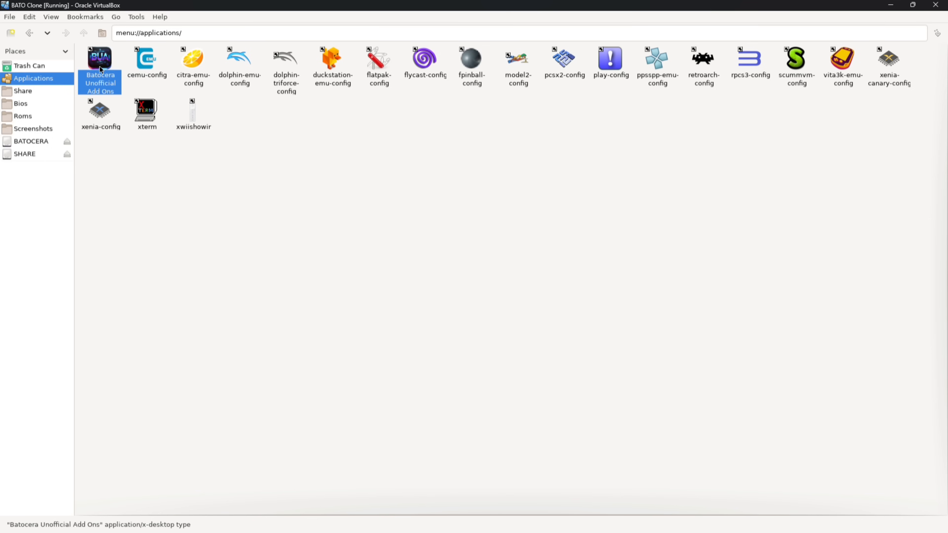
double_click(99, 58)
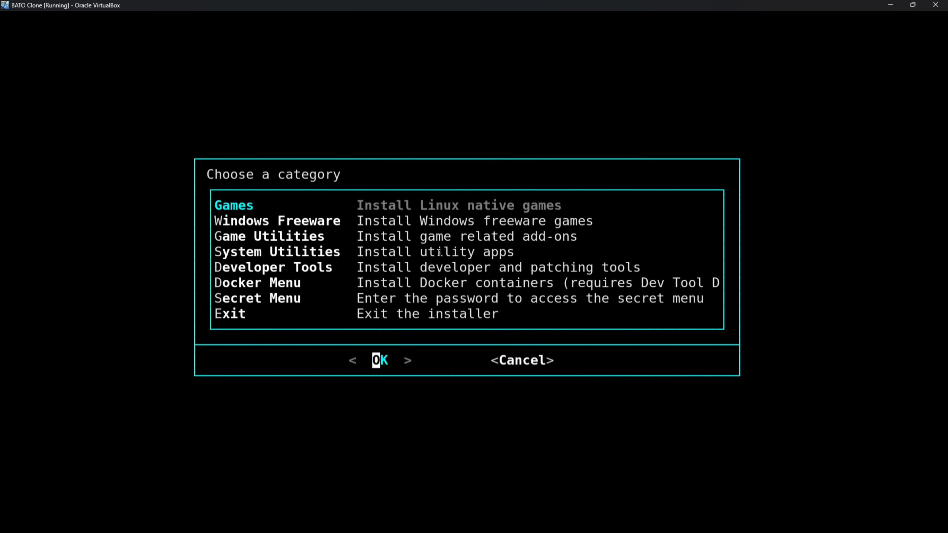
Step: Choose System Utilities and confirm installing the DESKTOP add-on
left_click(379, 360)
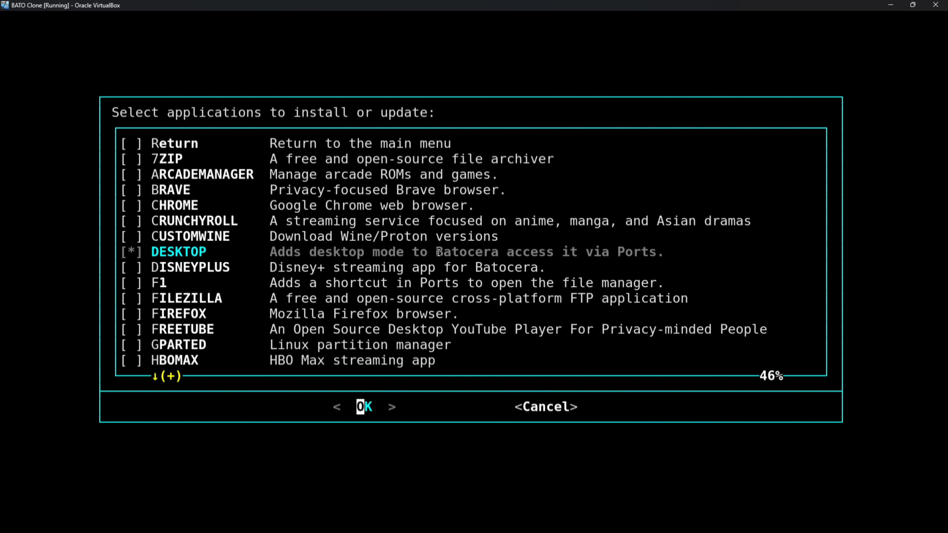
left_click(364, 406)
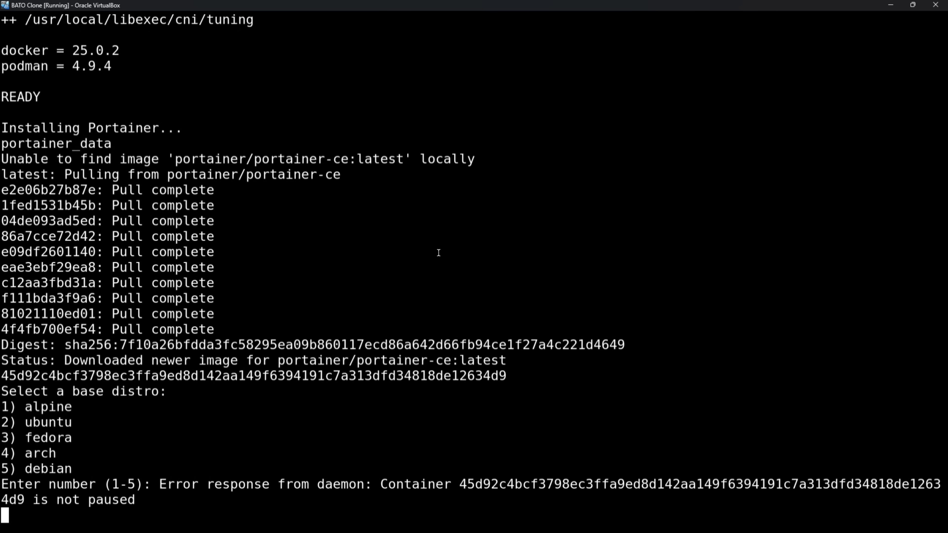
mouse_move(91, 433)
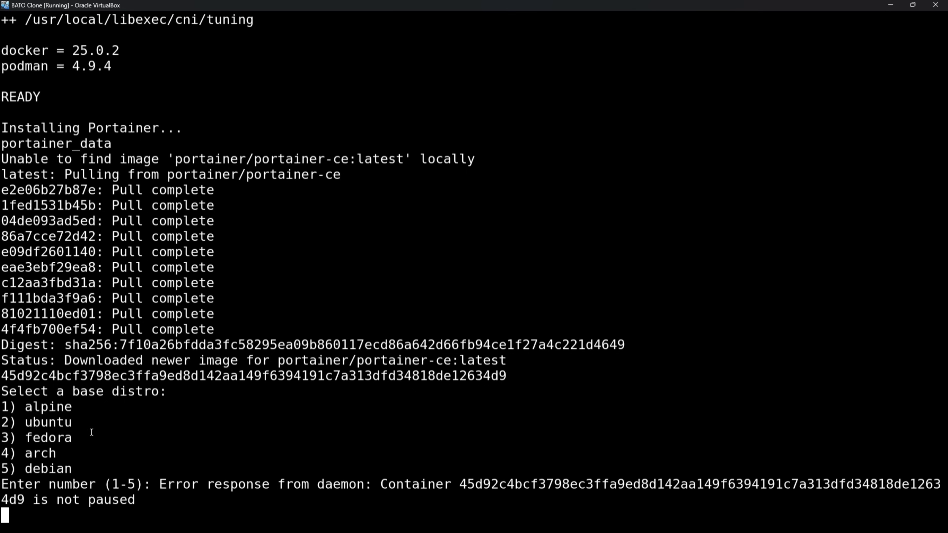
mouse_move(156, 361)
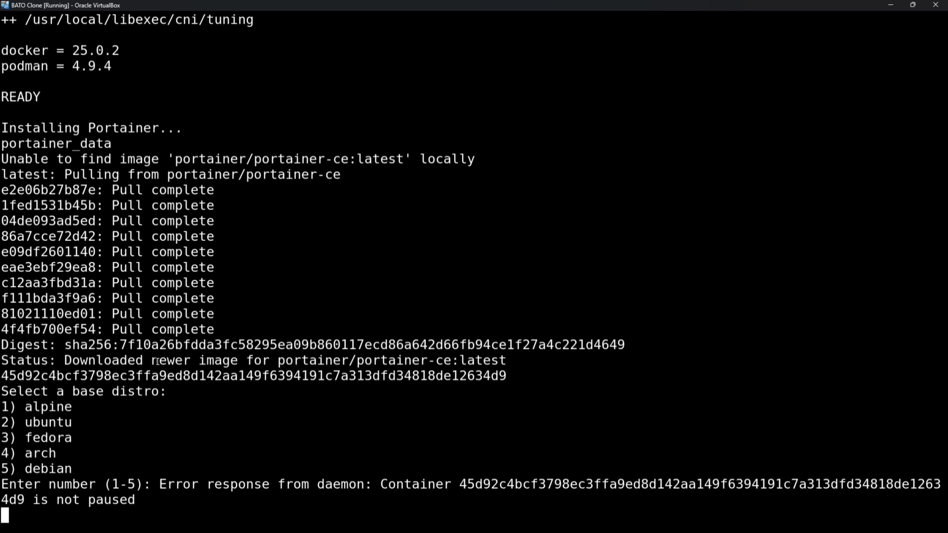
Step: Answer the prompts: 1 for alpine, c to continue, 2 for kde, y to proceed
type("1")
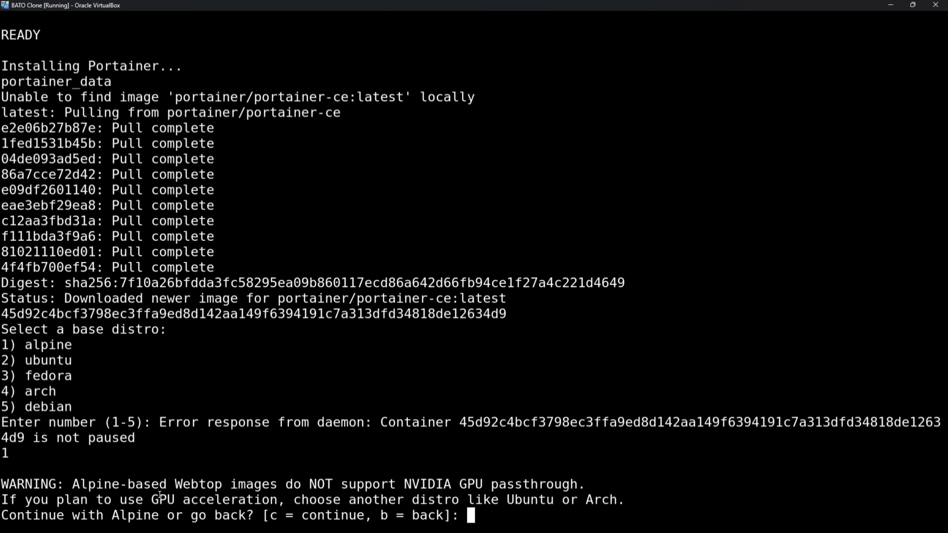
type("c")
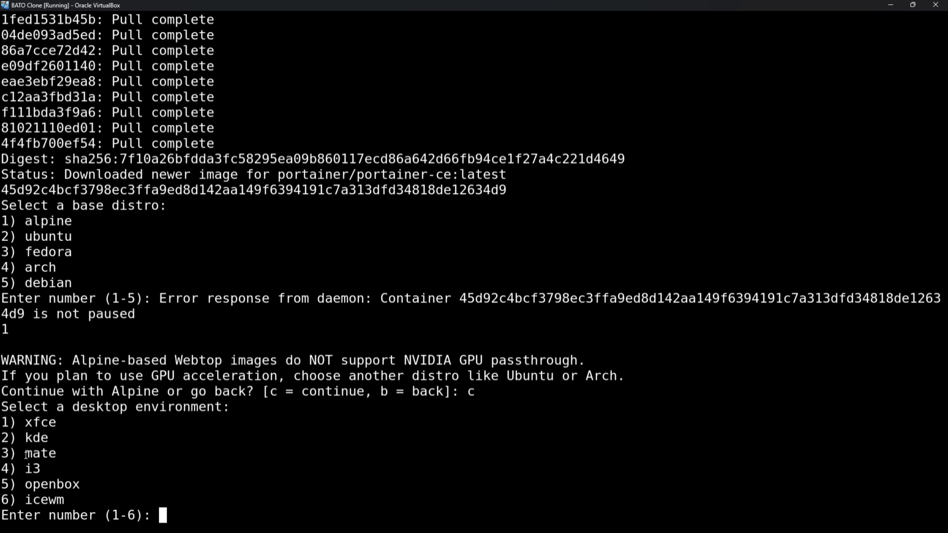
type("2")
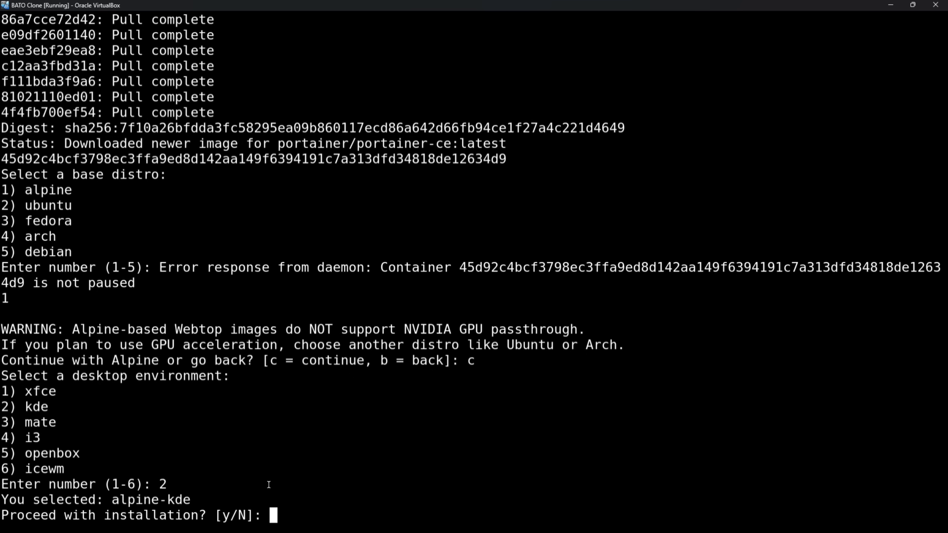
type("y")
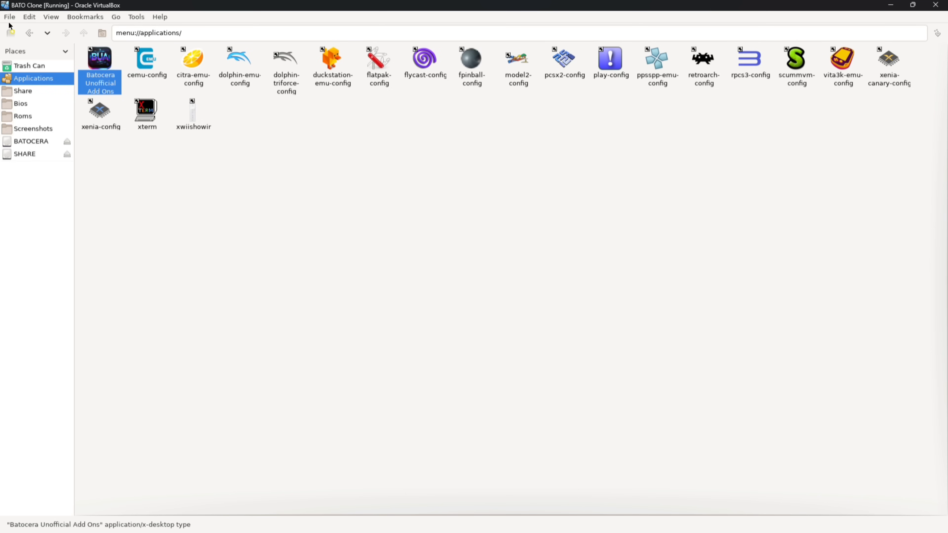
Step: Launch Batocera Unofficial Add-Ons again from the Applications list
double_click(99, 59)
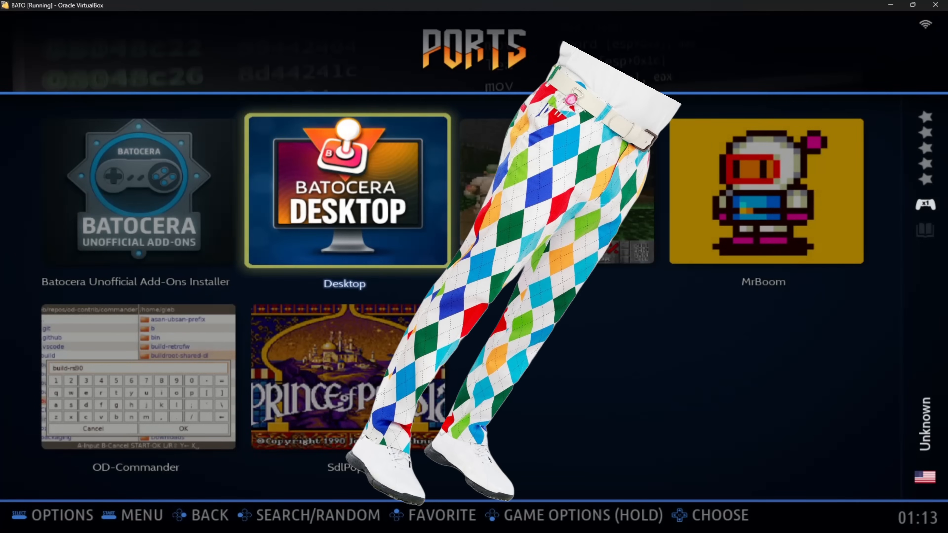
Step: Start the Batocera Desktop tile in the Ports collection
left_click(345, 190)
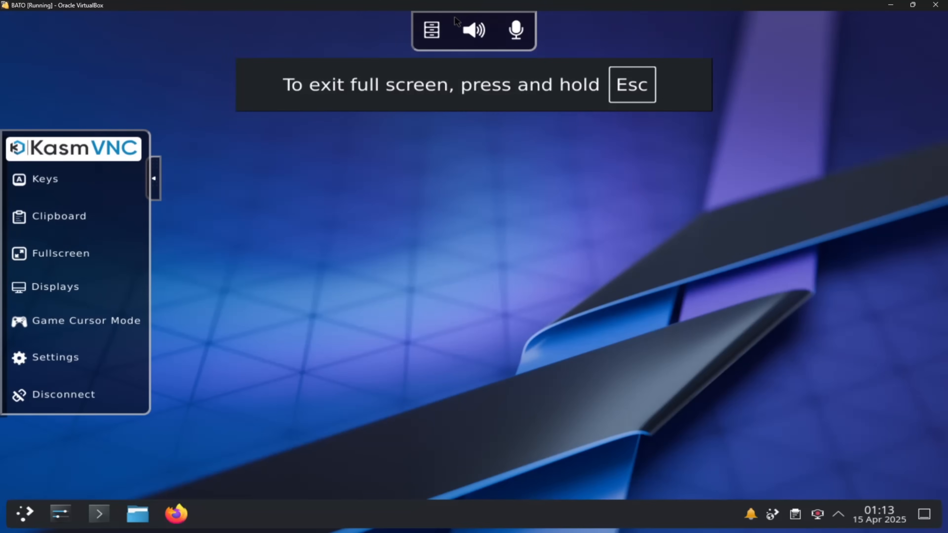
Step: Collapse the KasmVNC side control panel to reveal the bare KDE desktop
left_click(154, 178)
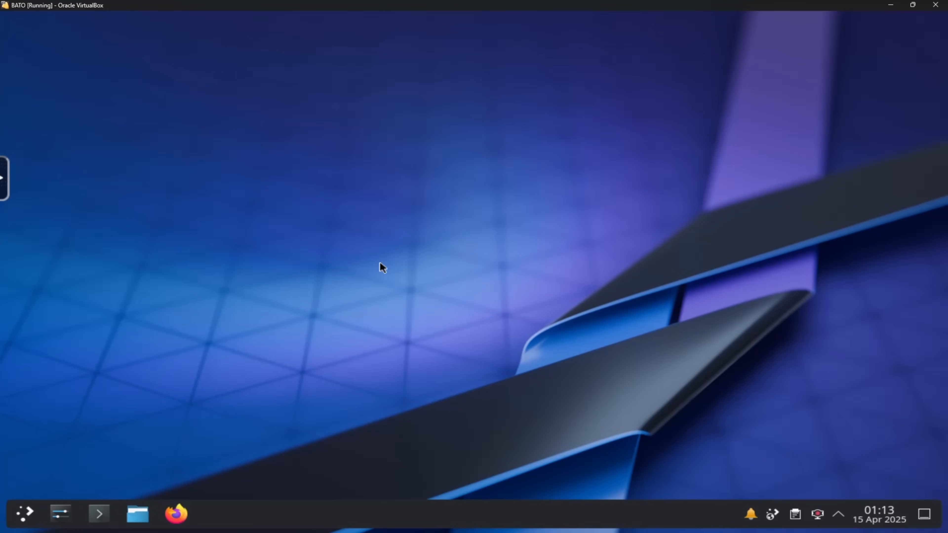
mouse_move(242, 342)
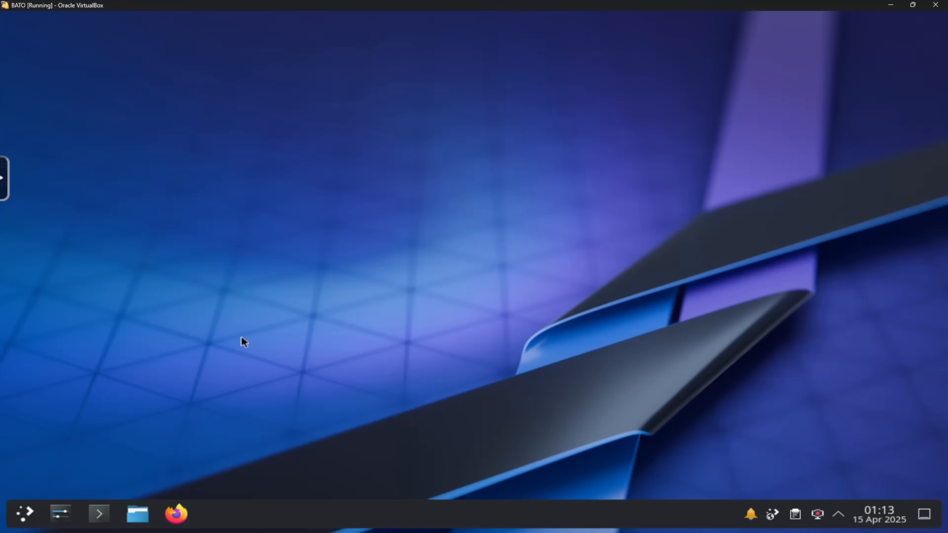
mouse_move(434, 22)
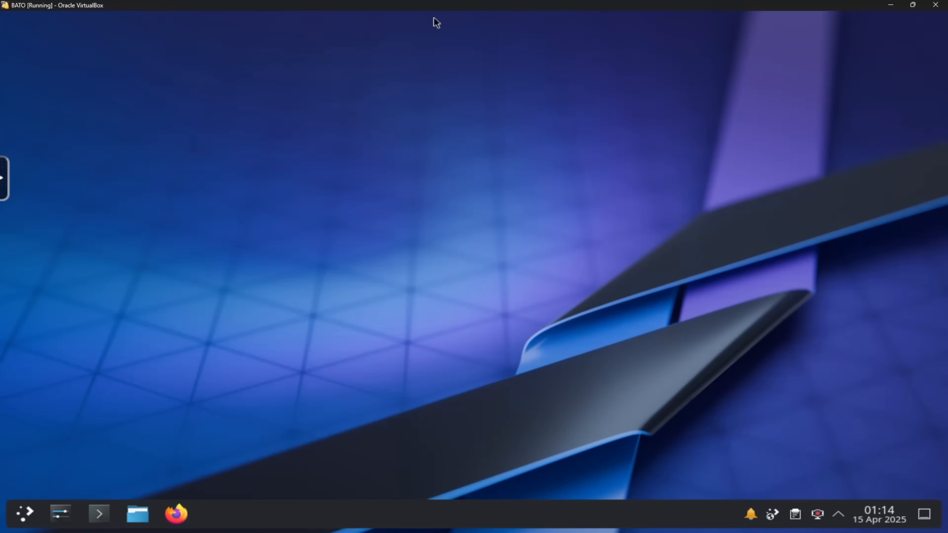
mouse_move(421, 273)
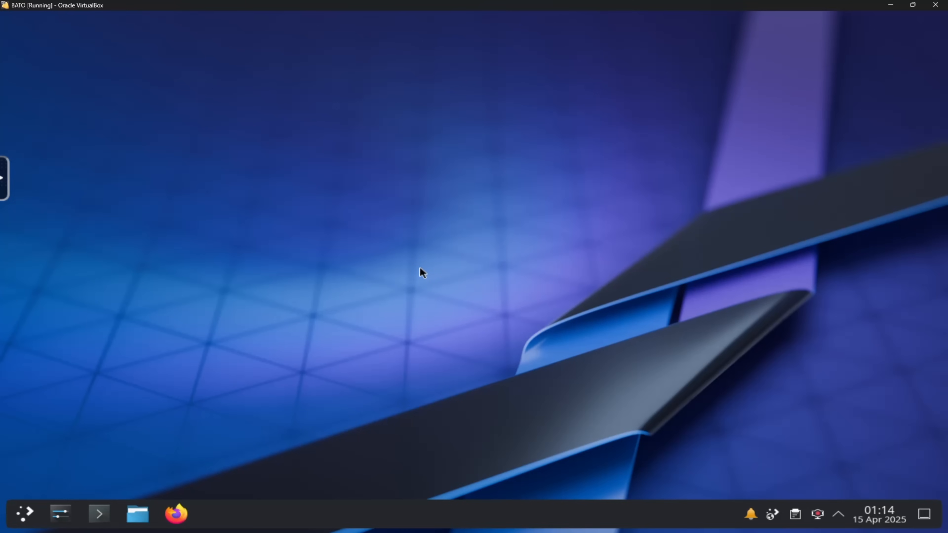
mouse_move(256, 297)
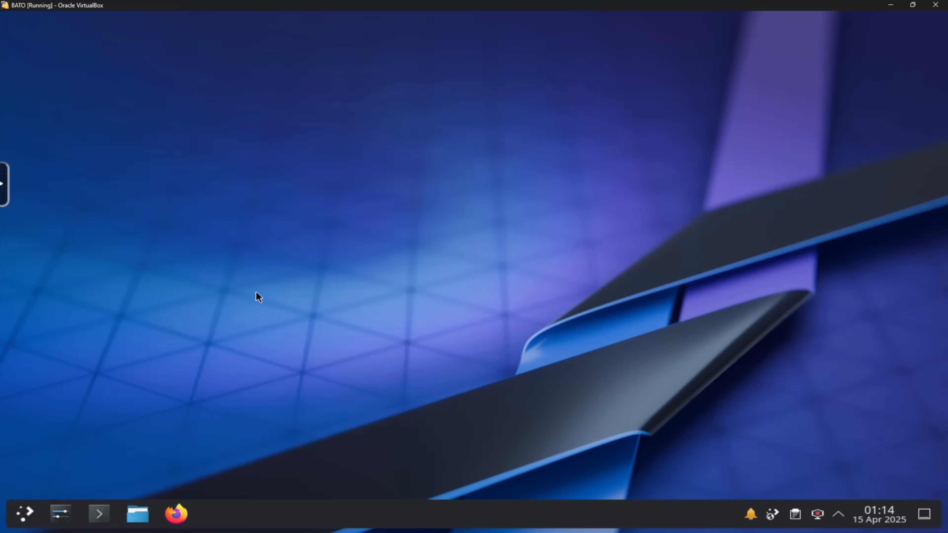
mouse_move(308, 174)
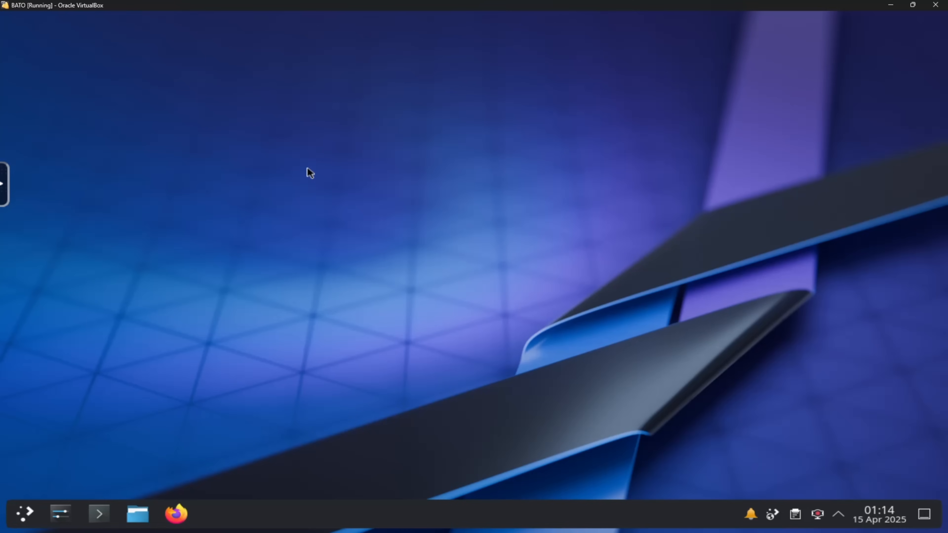
mouse_move(309, 168)
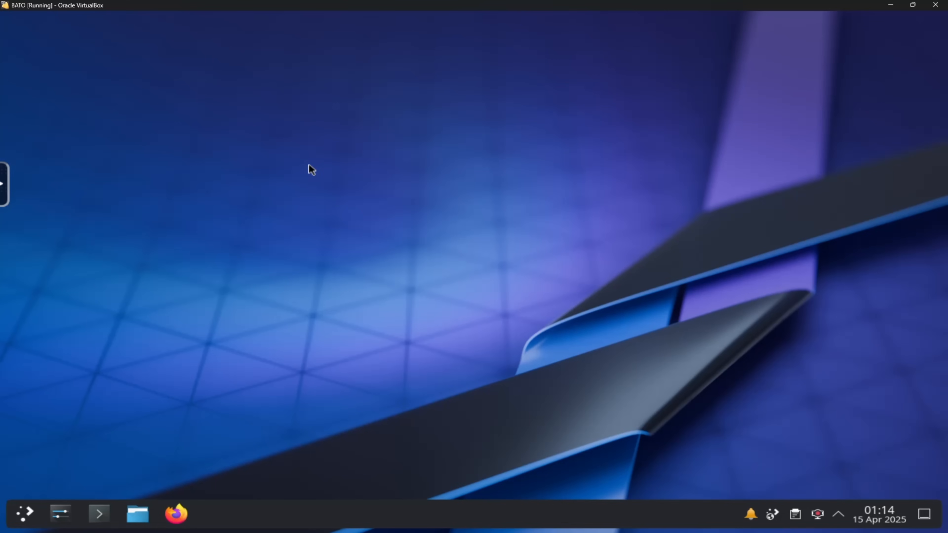
mouse_move(331, 181)
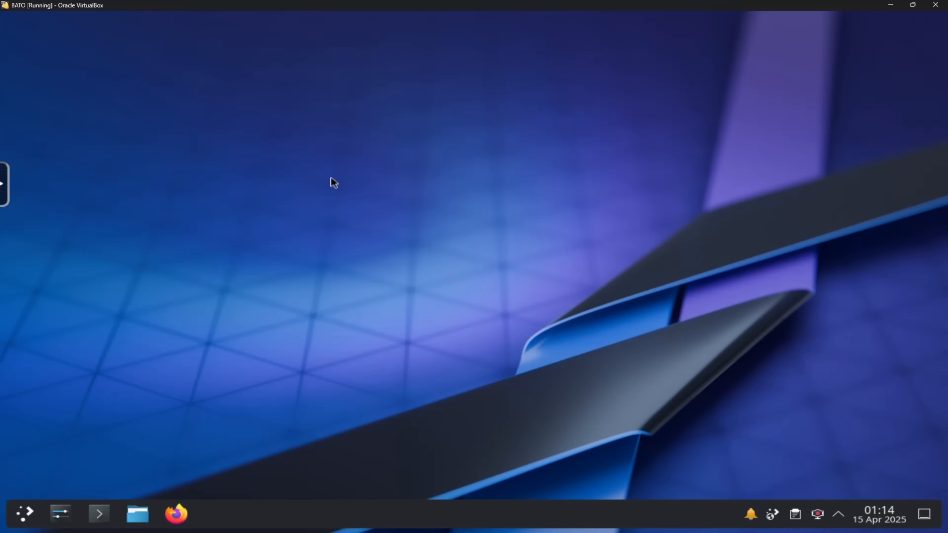
mouse_move(533, 217)
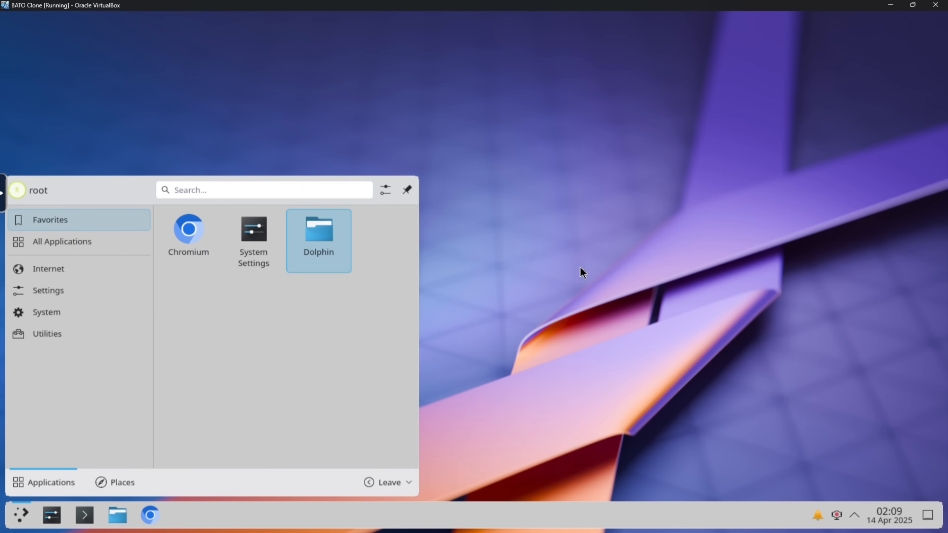
Step: Launch Dolphin from the KDE application launcher and bring its window forward
left_click(48, 290)
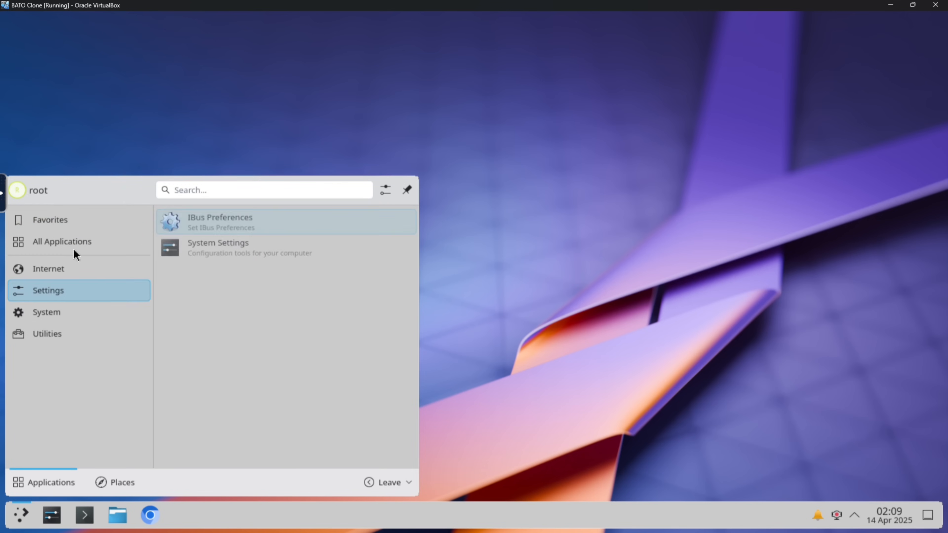
left_click(62, 241)
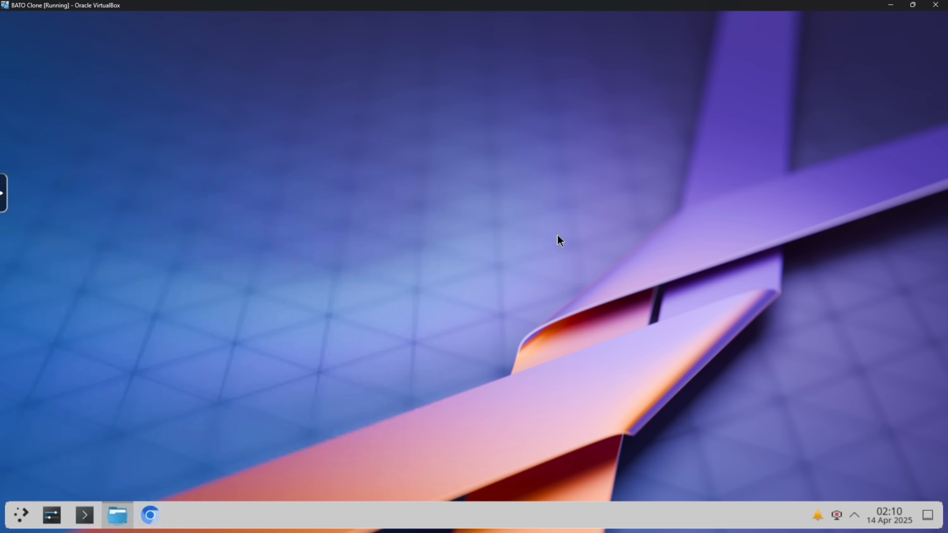
left_click(117, 518)
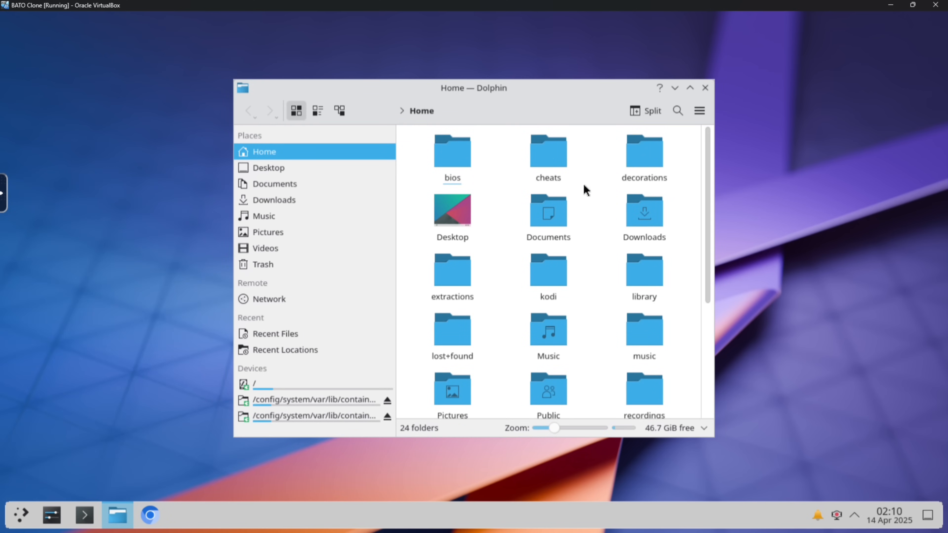
mouse_move(579, 232)
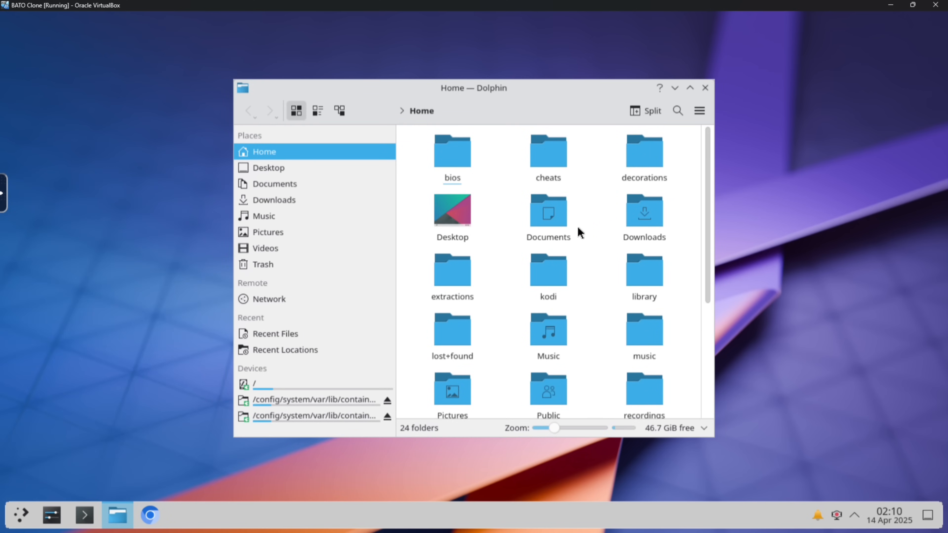
Step: Browse the roms and system folders, return Home, then close Dolphin
scroll("down", 3)
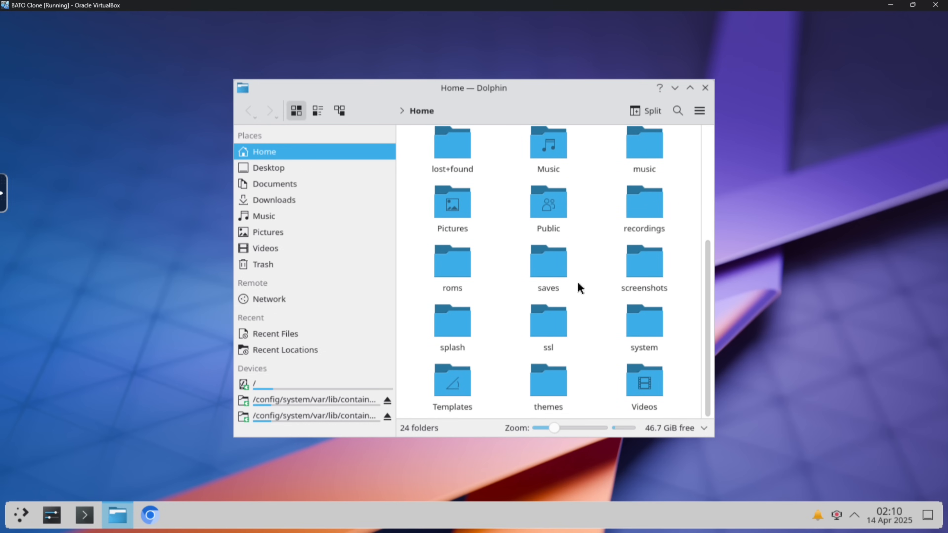
double_click(452, 263)
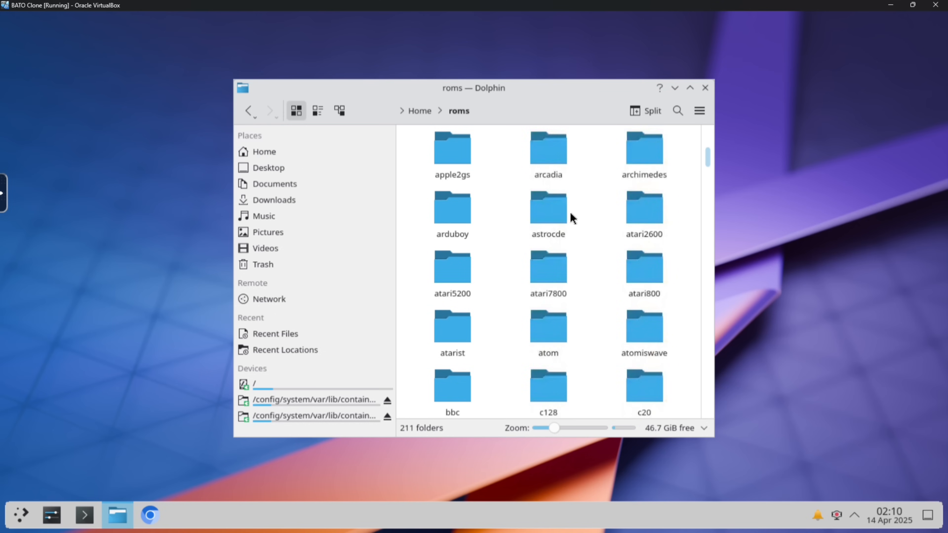
scroll("down", 3)
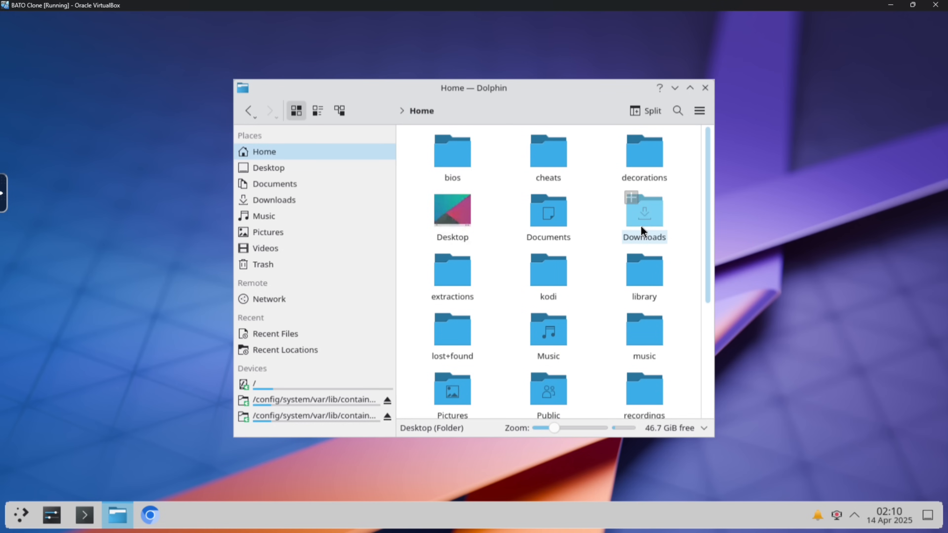
scroll("down", 3)
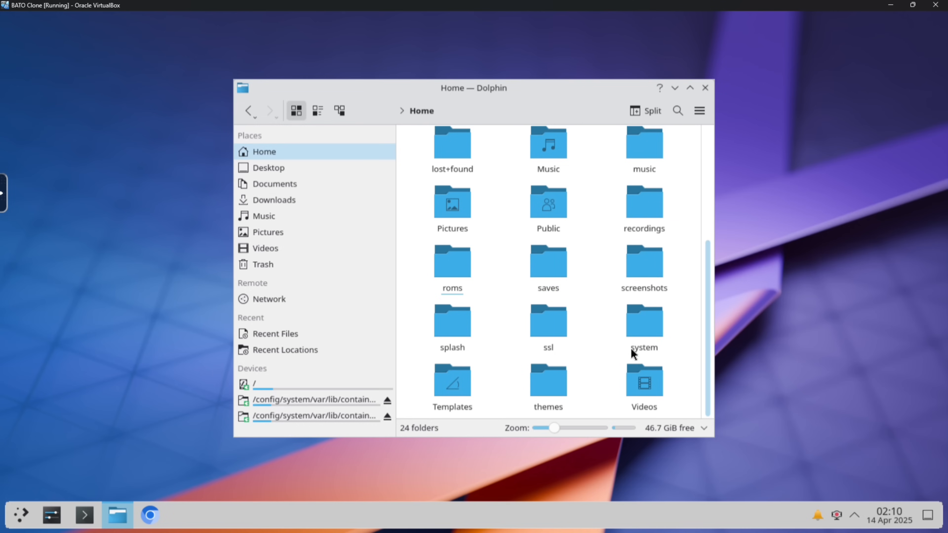
double_click(644, 323)
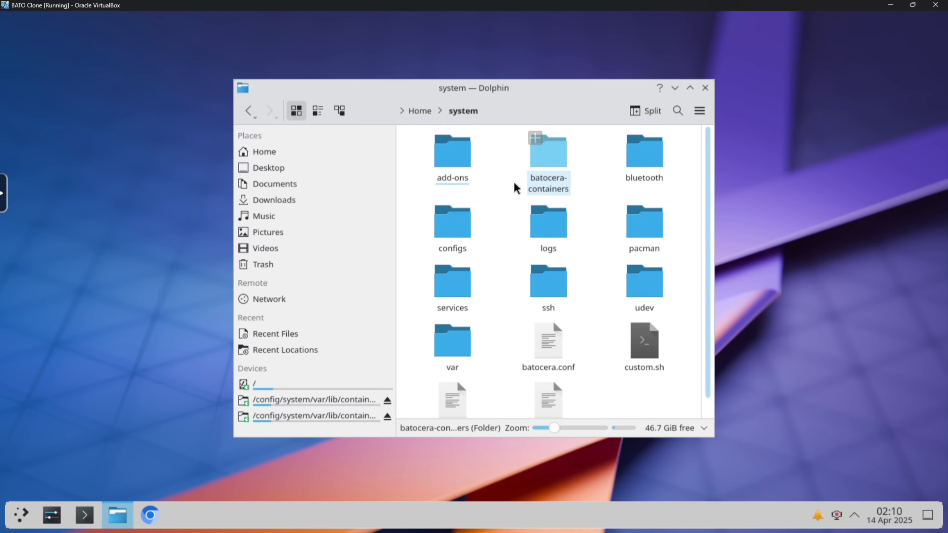
double_click(452, 152)
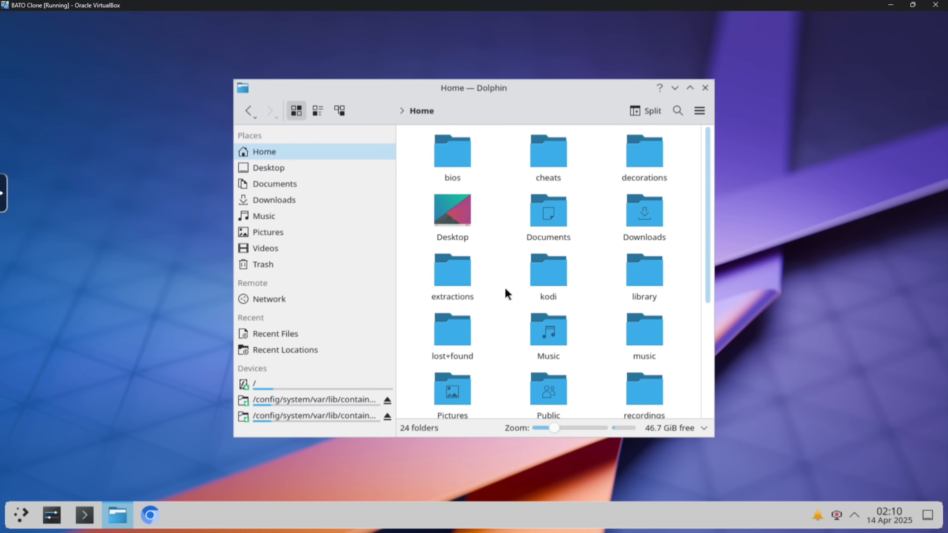
mouse_move(717, 102)
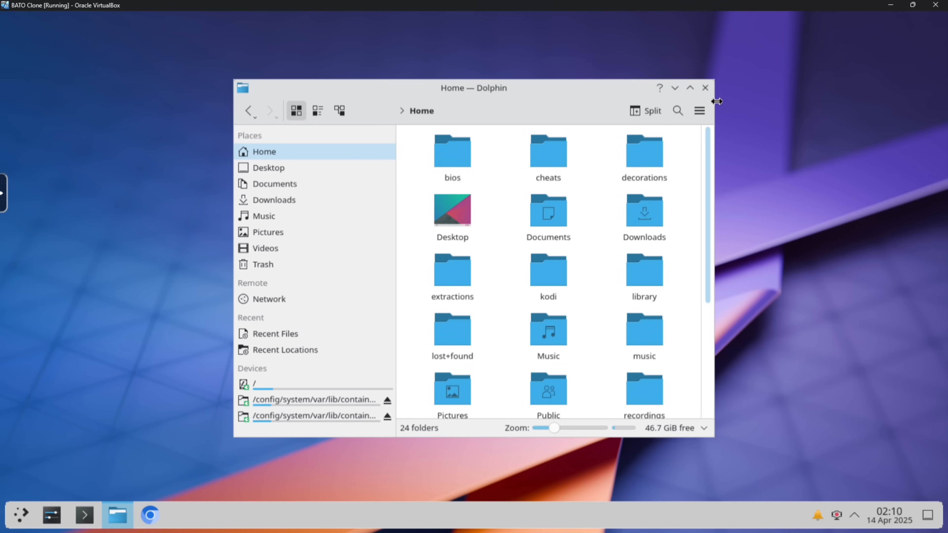
left_click(705, 88)
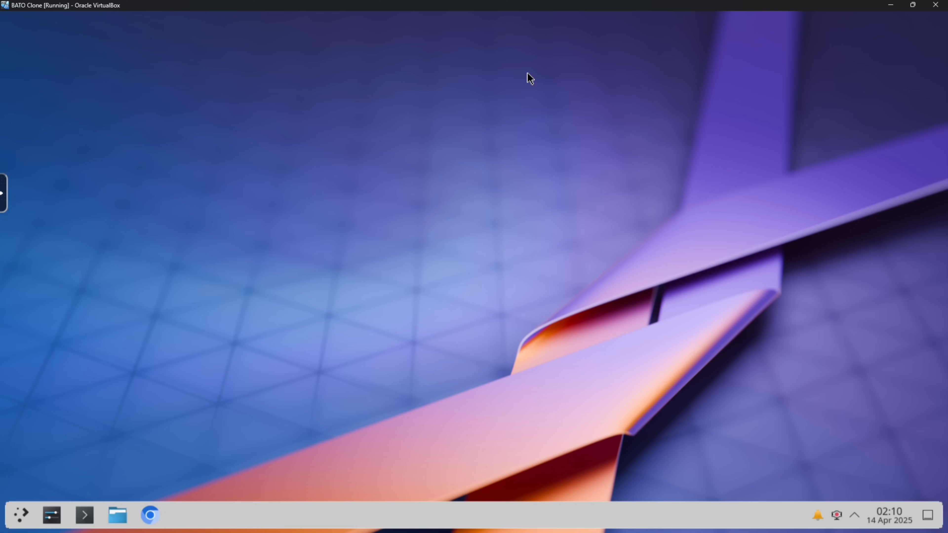
mouse_move(500, 174)
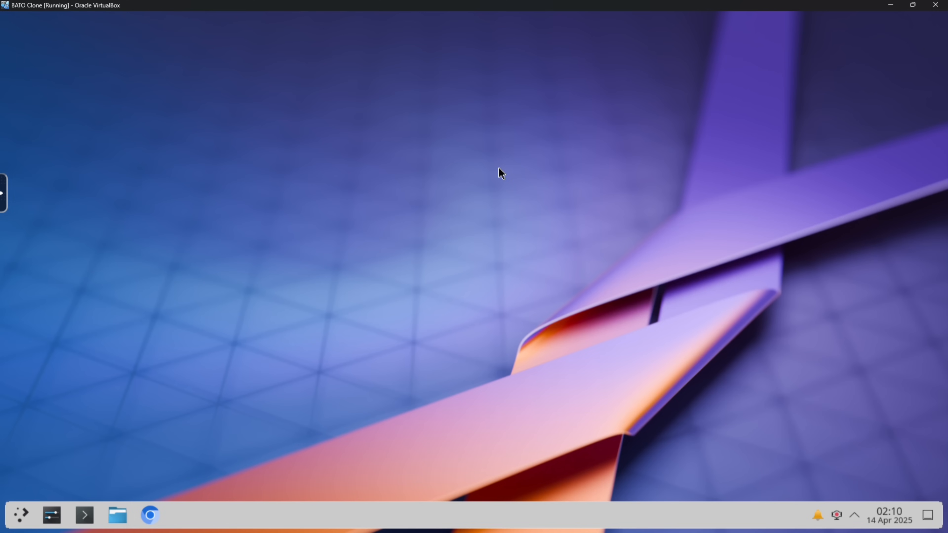
mouse_move(606, 157)
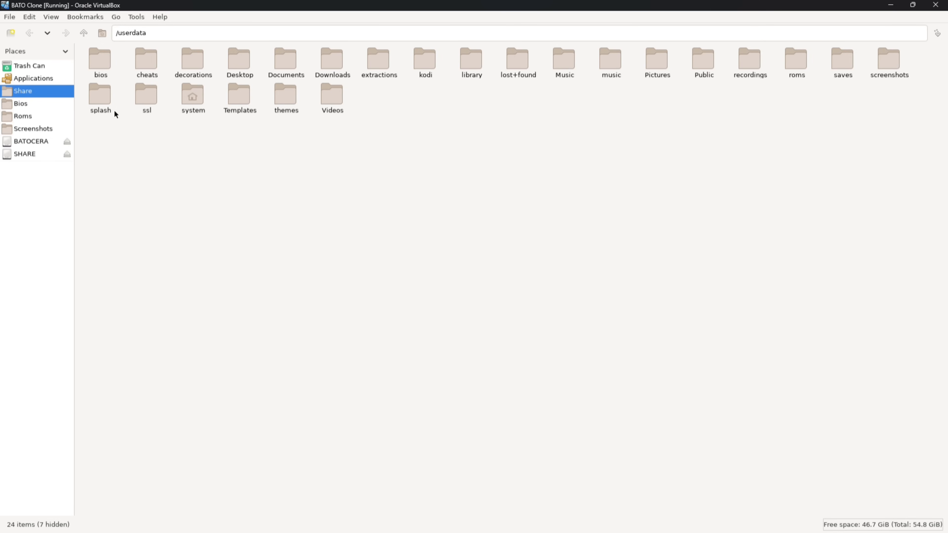
mouse_move(200, 205)
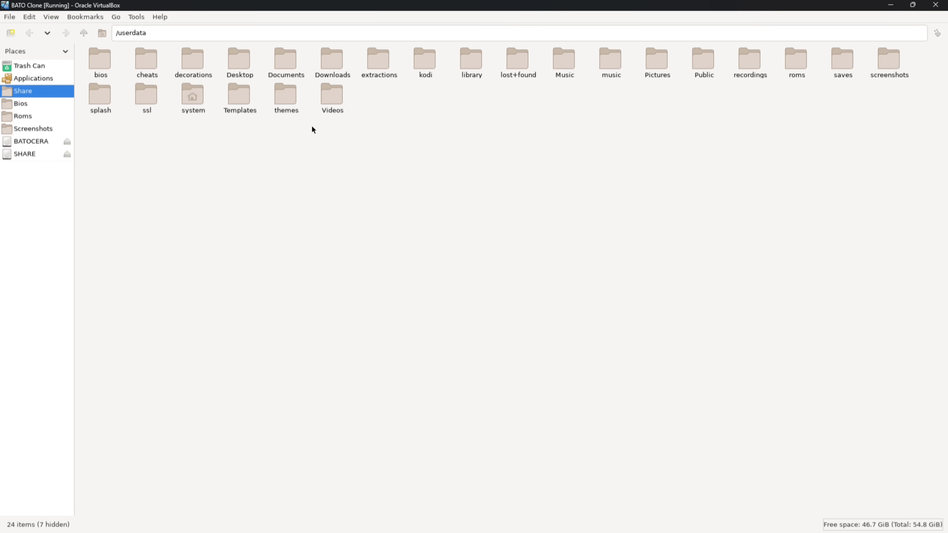
mouse_move(478, 128)
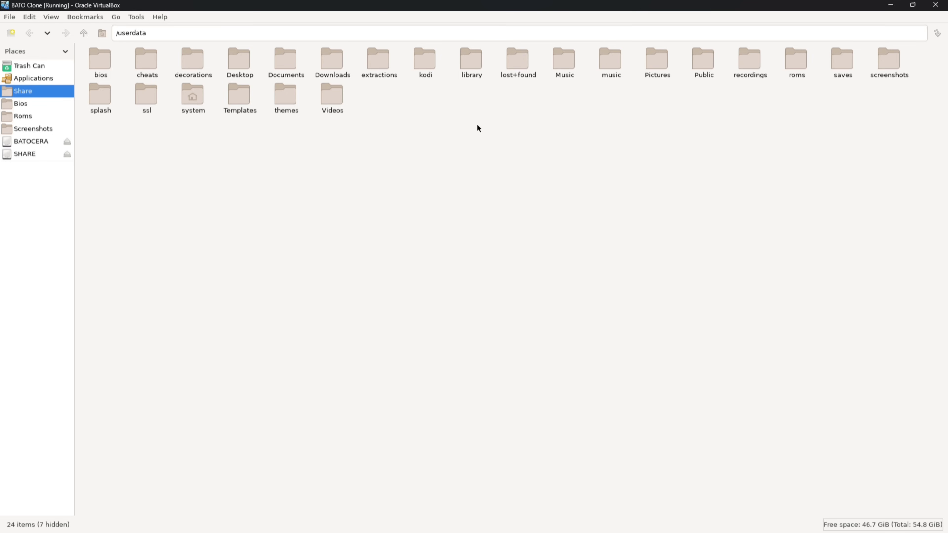
mouse_move(387, 146)
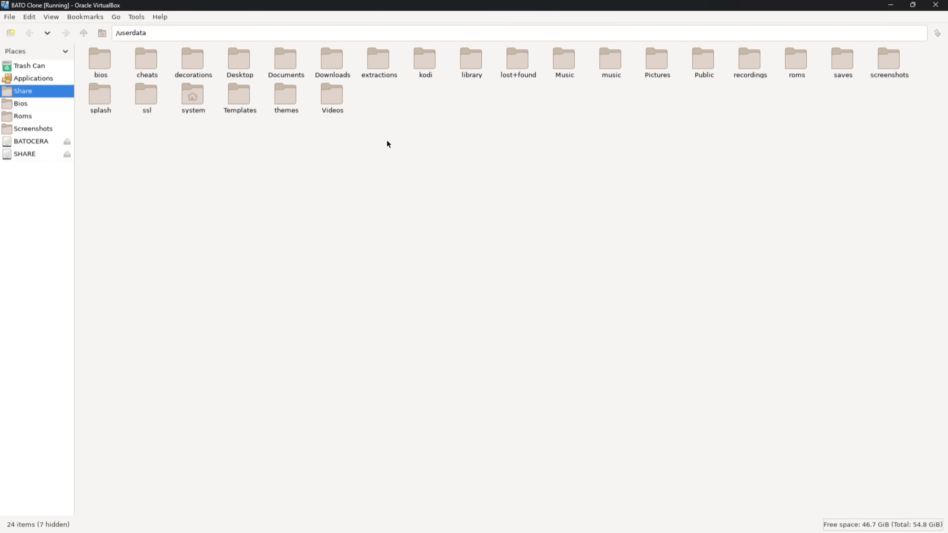
left_click(332, 58)
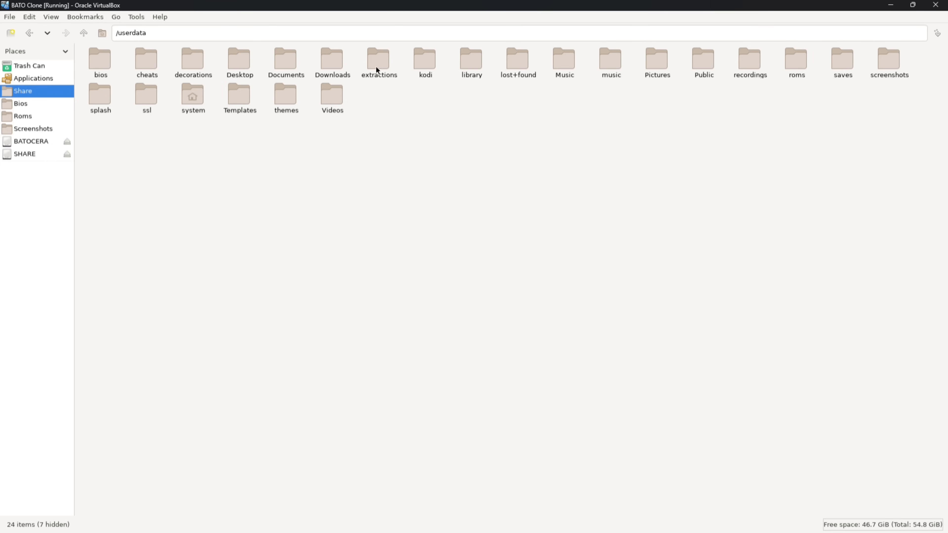
mouse_move(197, 80)
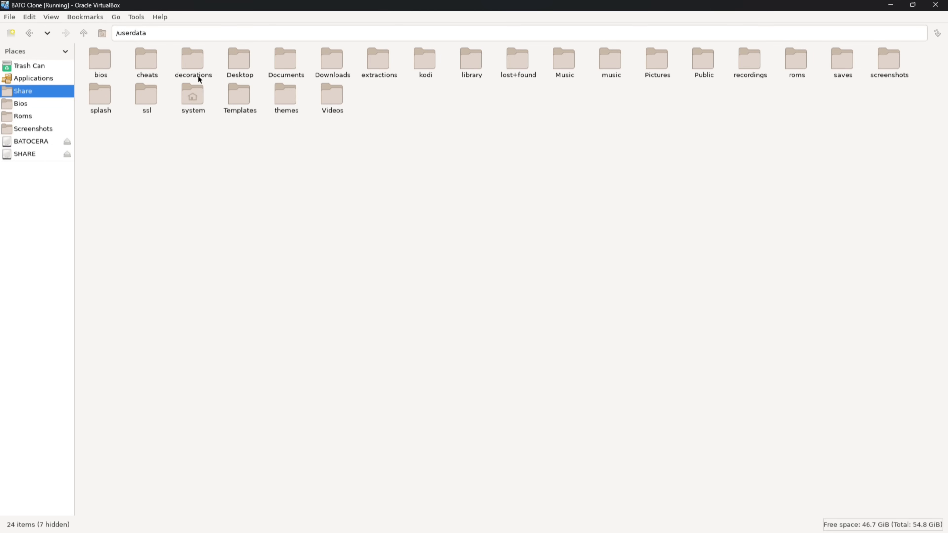
left_click(10, 17)
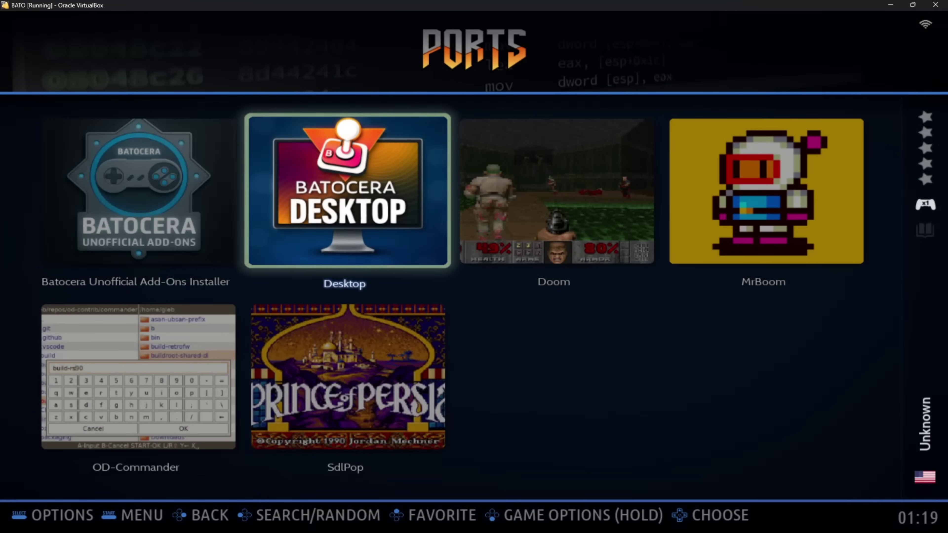
Step: Start the Desktop tile in EmulationStation Ports to enter desktop mode
left_click(347, 191)
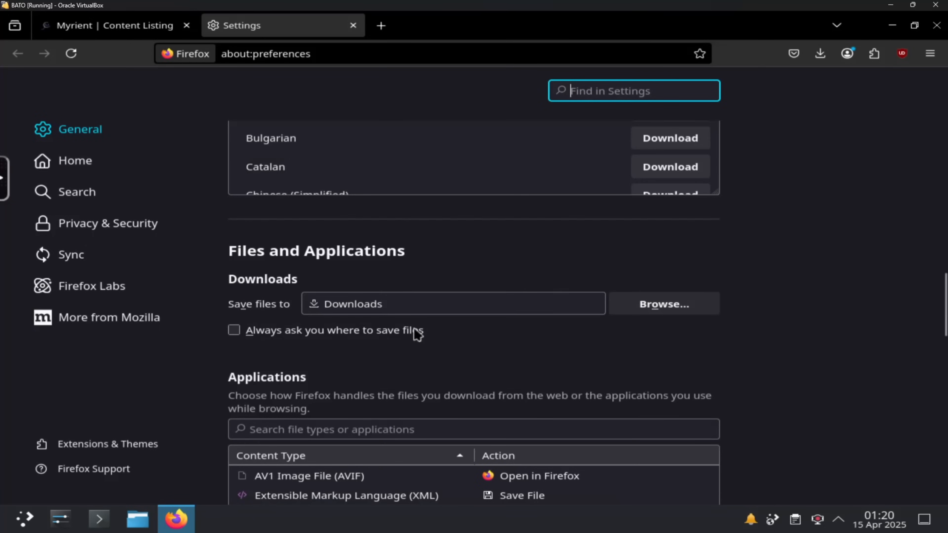
Step: Scroll the Firefox settings page, then leave the empty KDE desktop showing
scroll("up", 3)
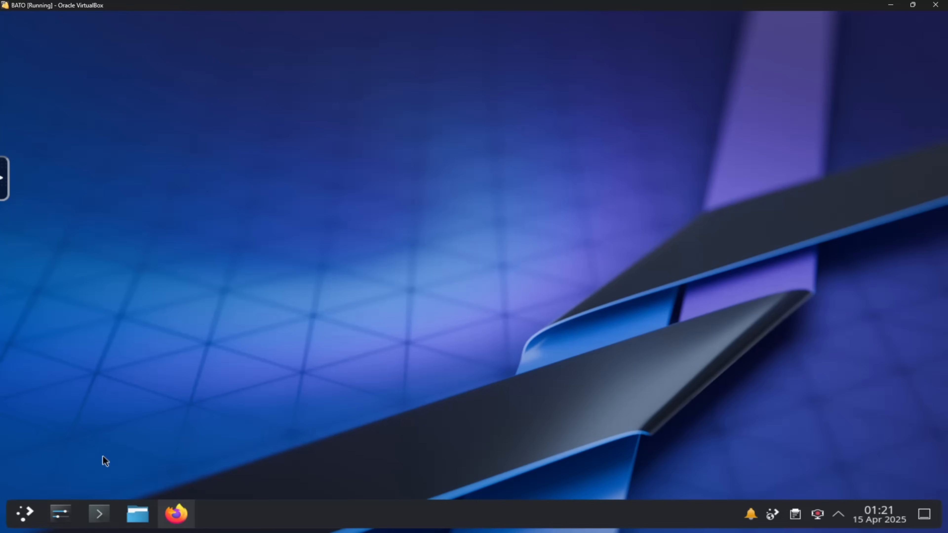
mouse_move(56, 493)
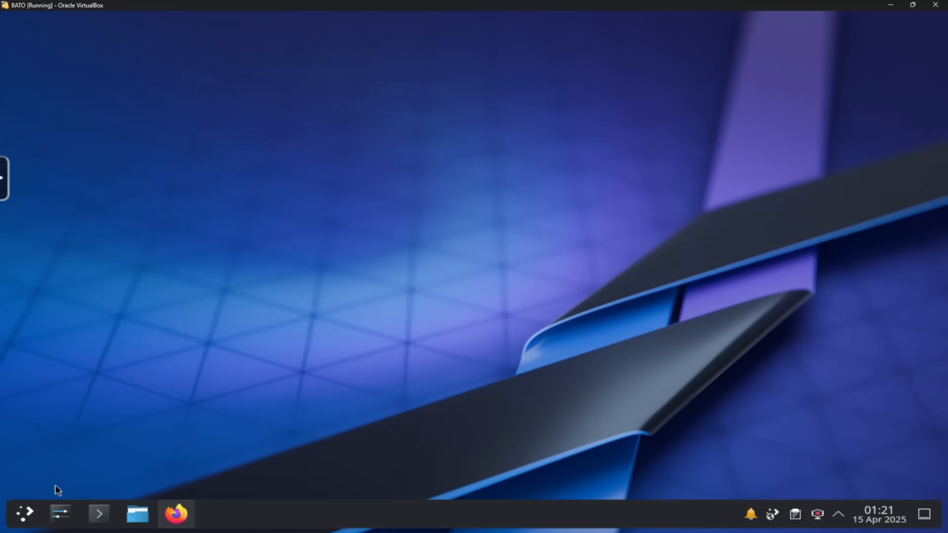
mouse_move(29, 496)
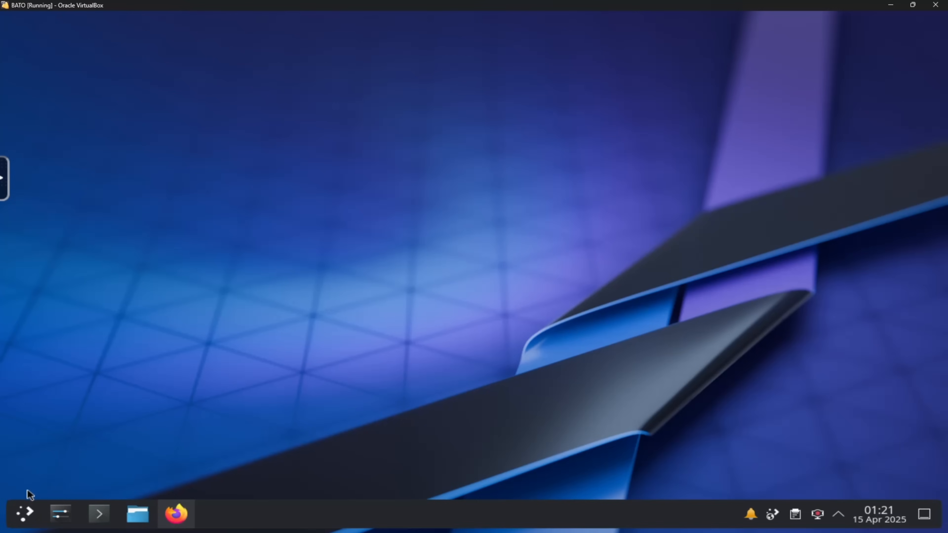
Step: In Konsole run 'sudo apk add ark' to install the Ark archiver, then exit the terminal
left_click(98, 520)
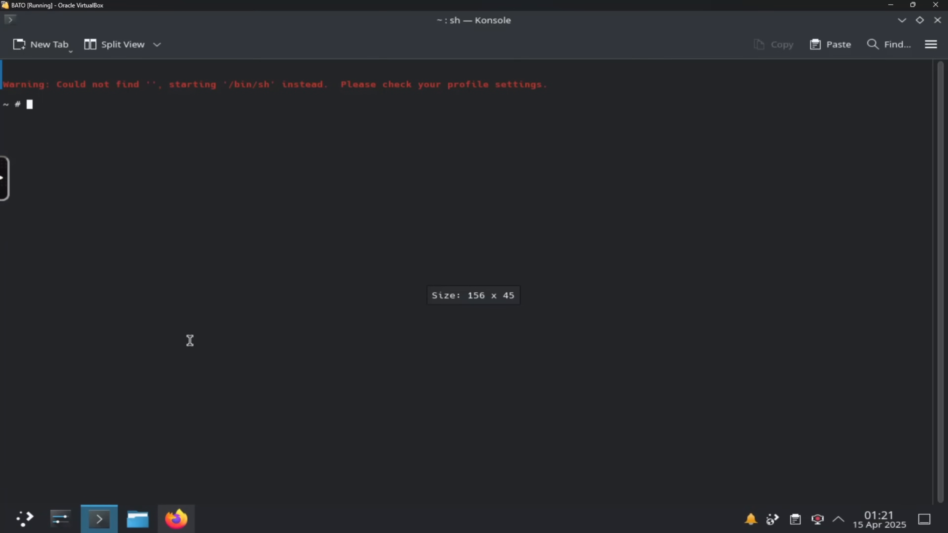
type("sudo apk add ark")
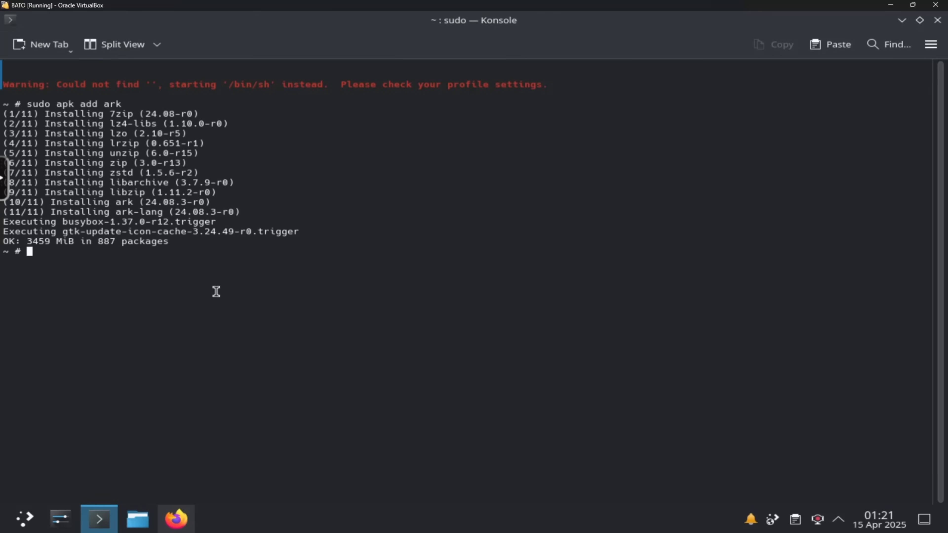
type("exit")
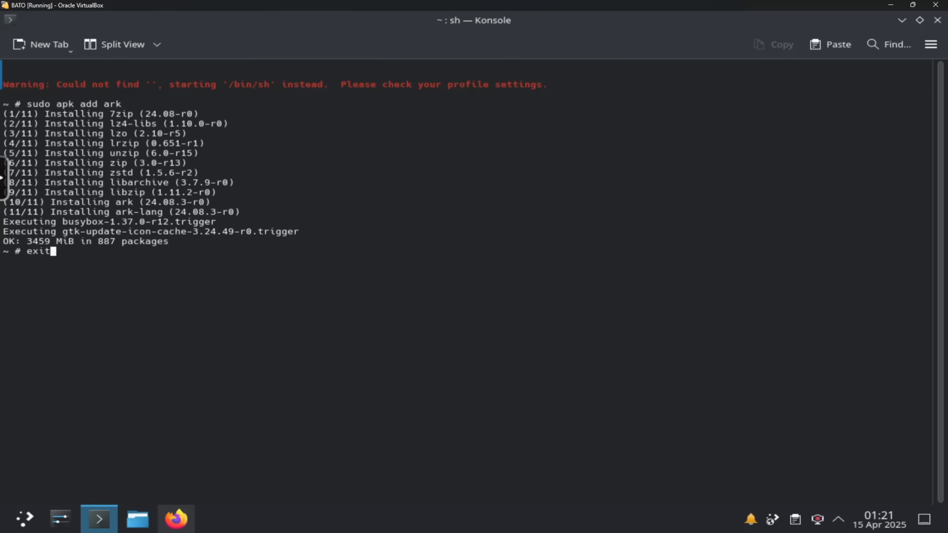
key("Return")
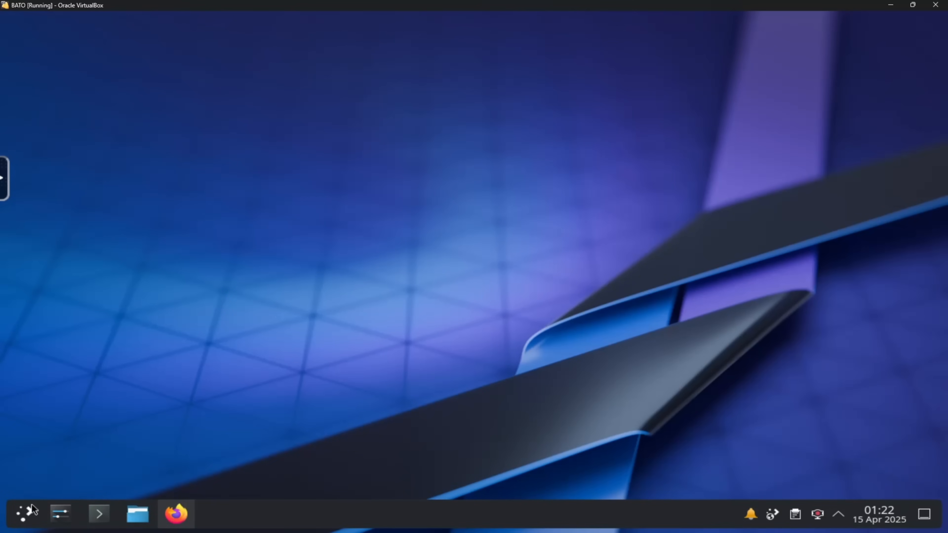
Step: Launch Dolphin from the application launcher's All Applications list
left_click(23, 516)
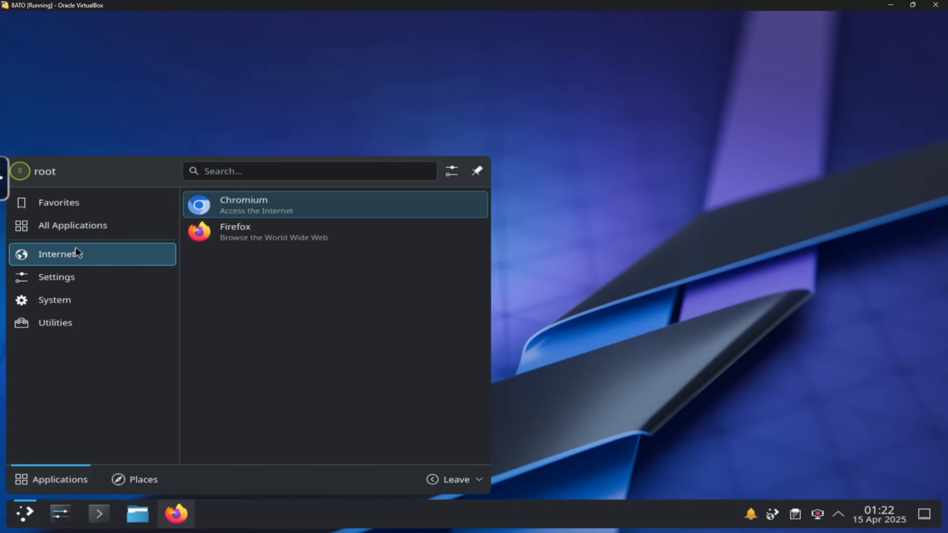
left_click(59, 203)
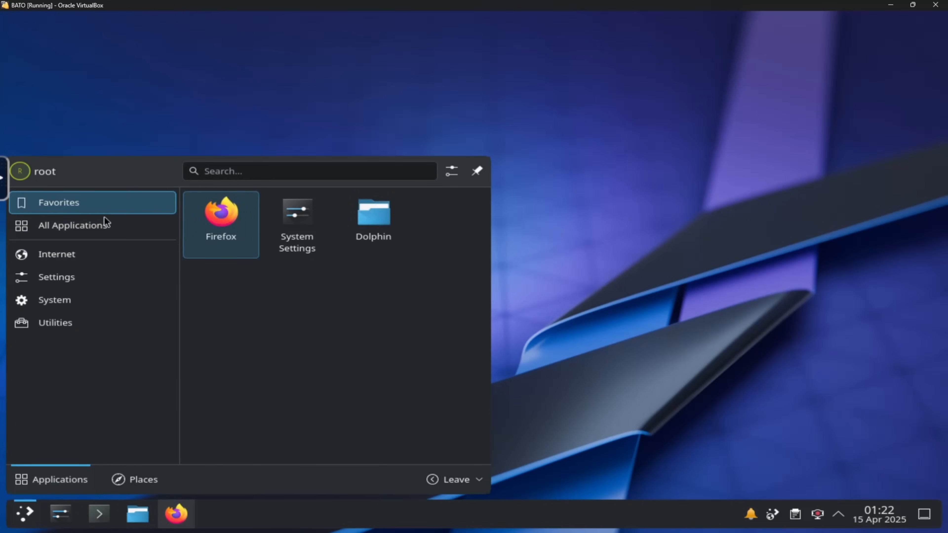
left_click(73, 225)
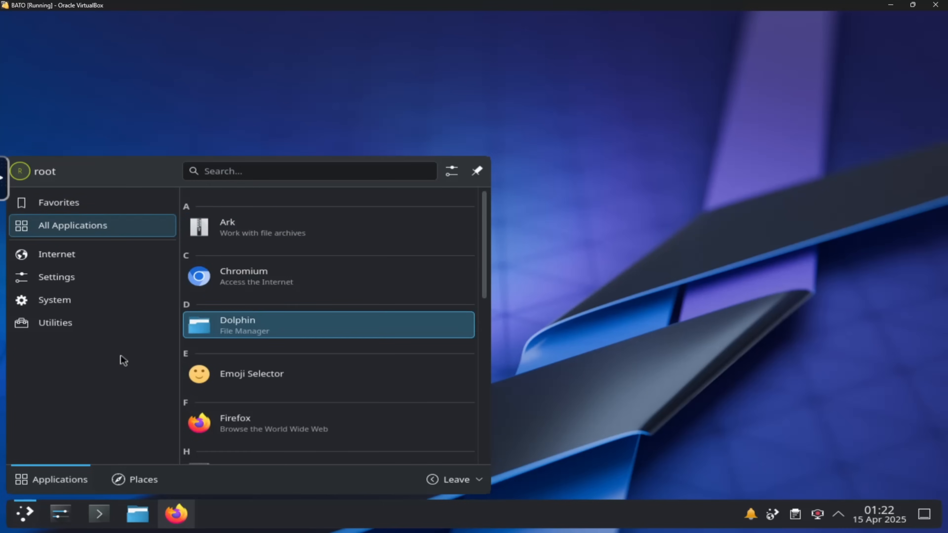
left_click(59, 202)
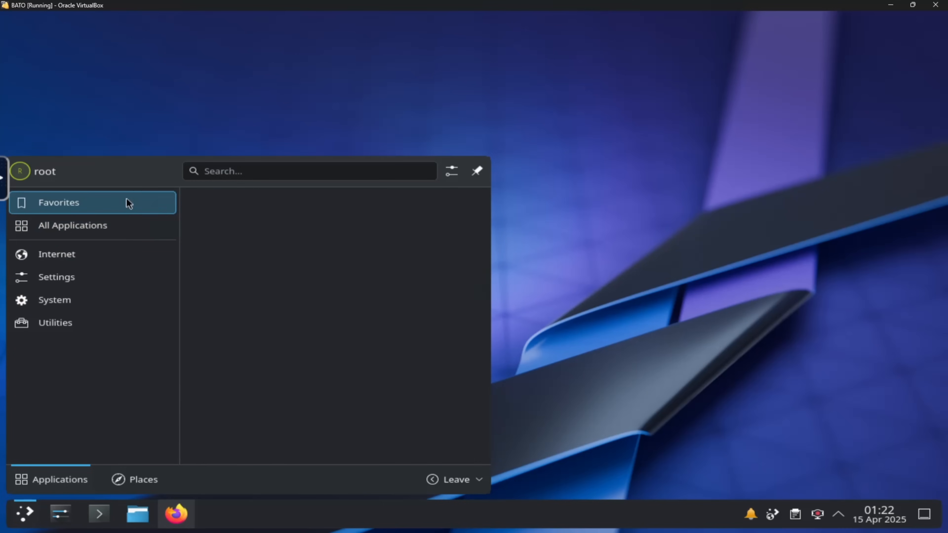
left_click(139, 516)
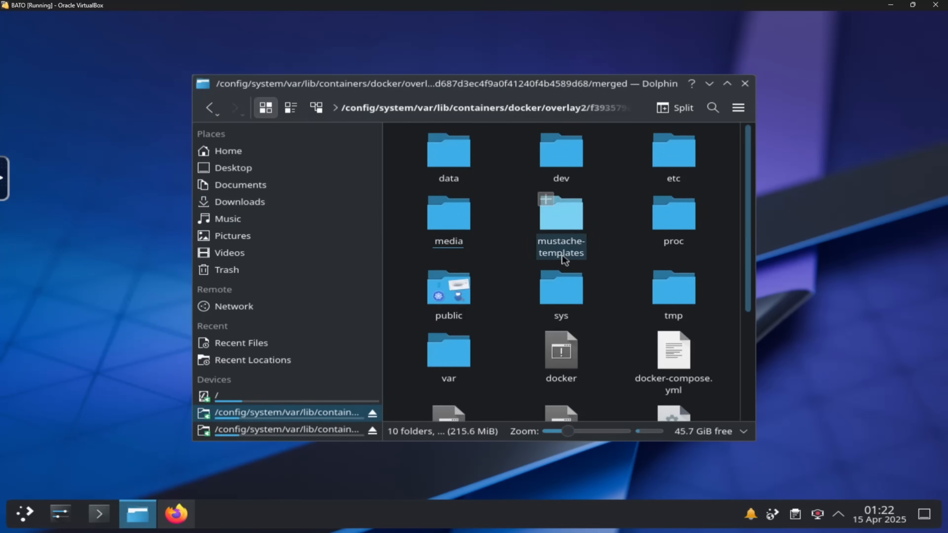
Step: Browse from Home into roms > gba and select the Pokemon Ruby Version zip
left_click(228, 151)
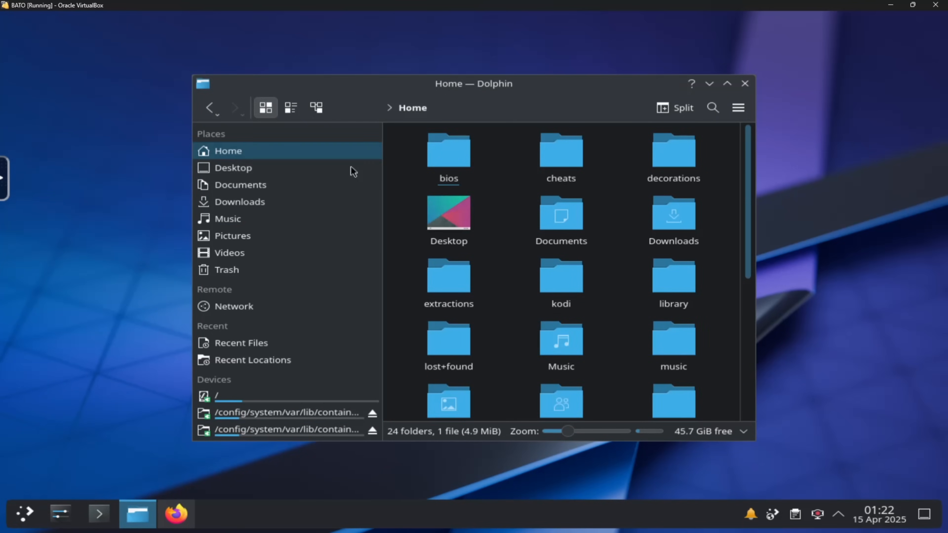
scroll("down", 3)
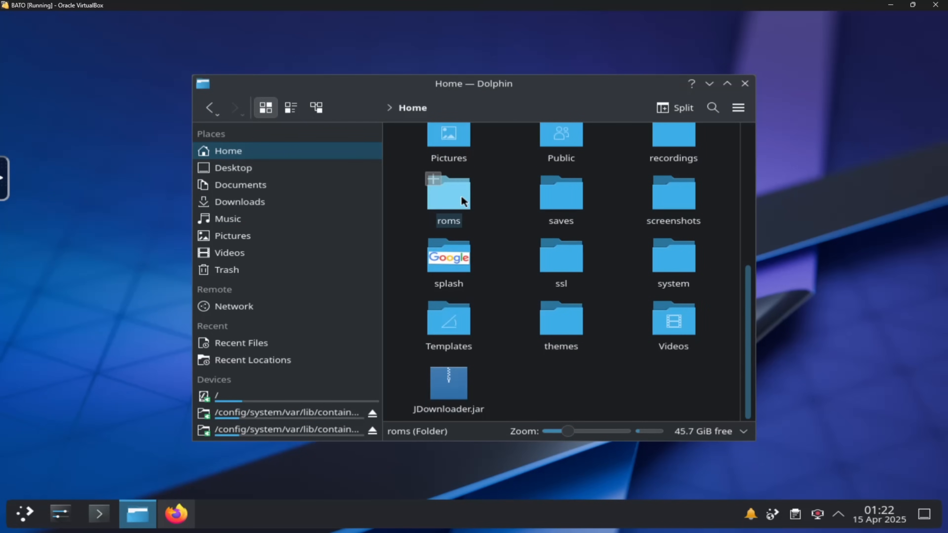
double_click(448, 196)
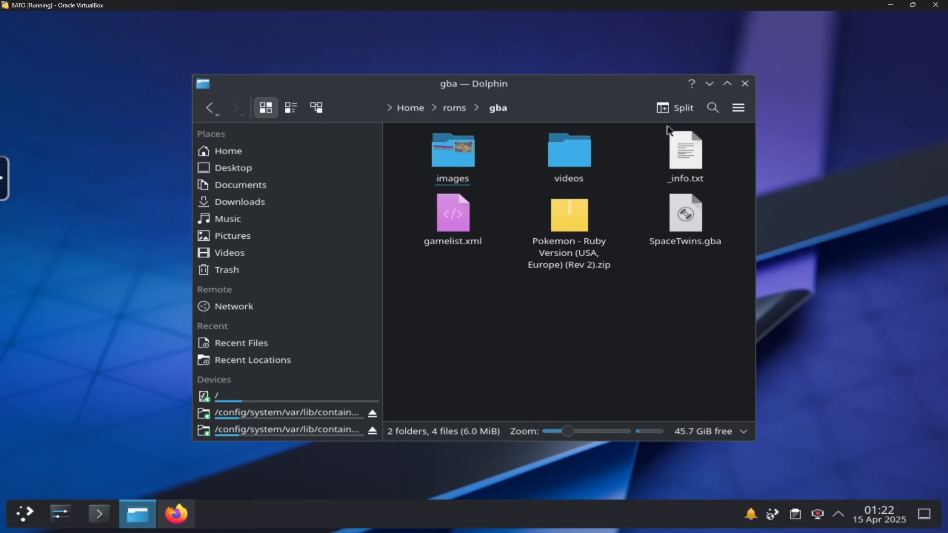
left_click(577, 227)
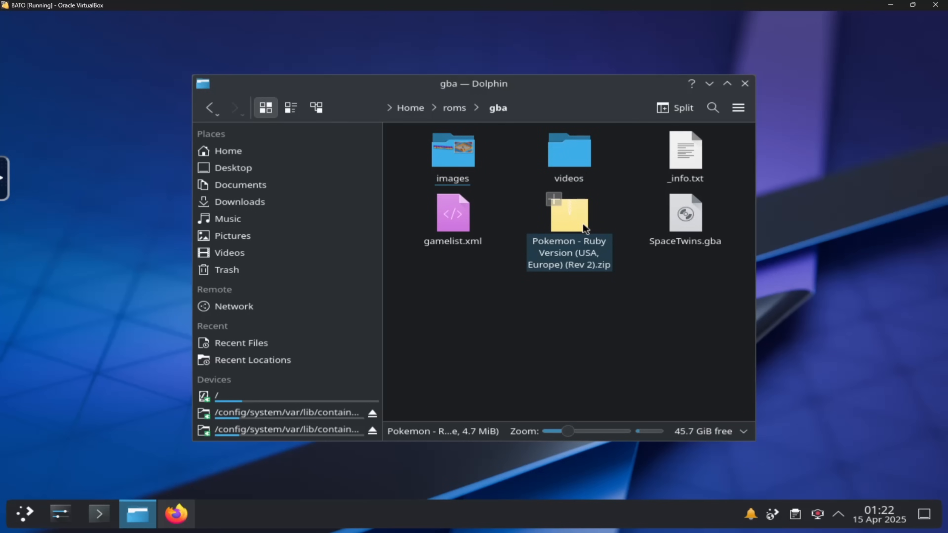
Step: Extract the zip here so the .gba ROM appears, then bring up actions on the leftover zip
right_click(576, 224)
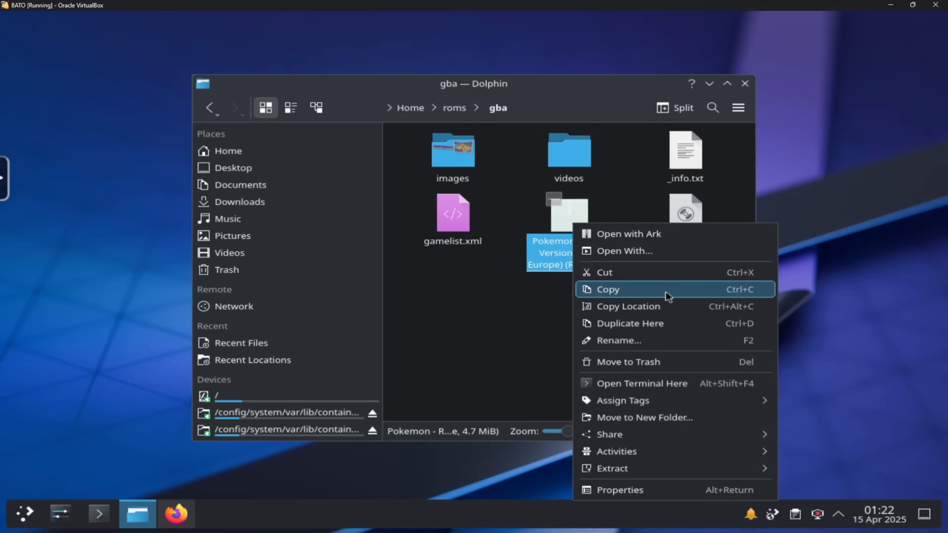
mouse_move(646, 247)
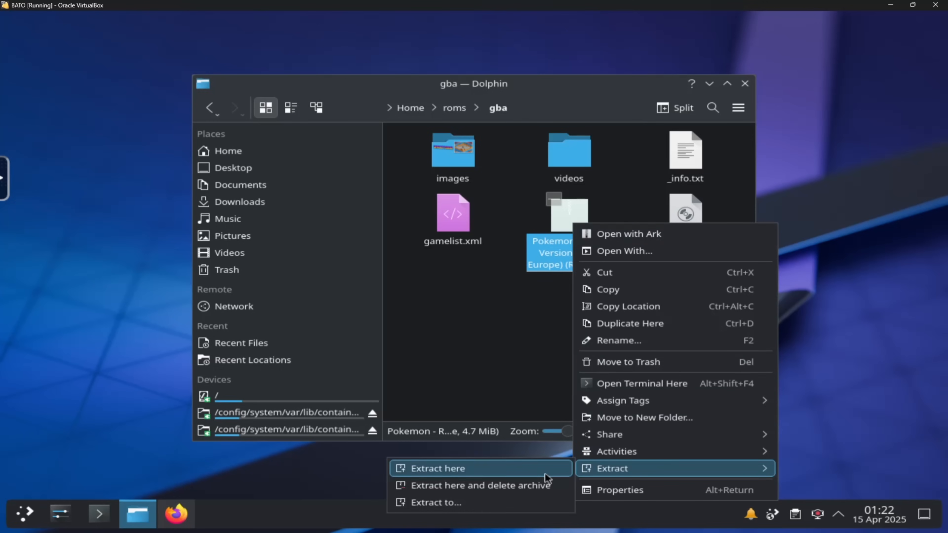
left_click(438, 468)
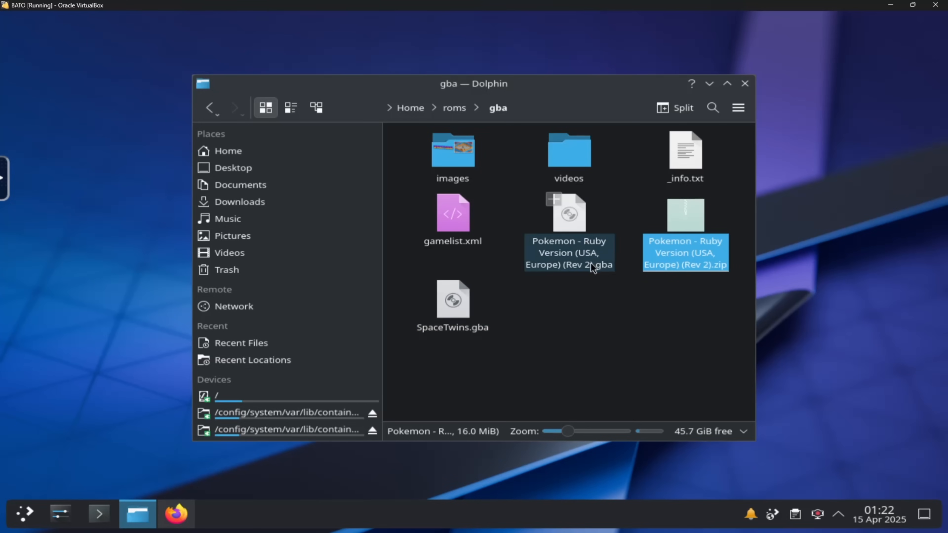
left_click(659, 247)
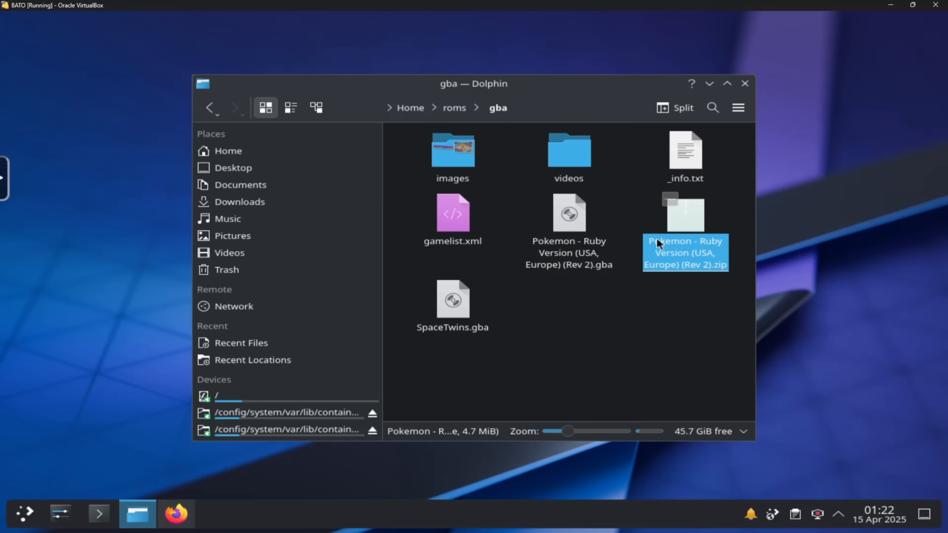
right_click(661, 243)
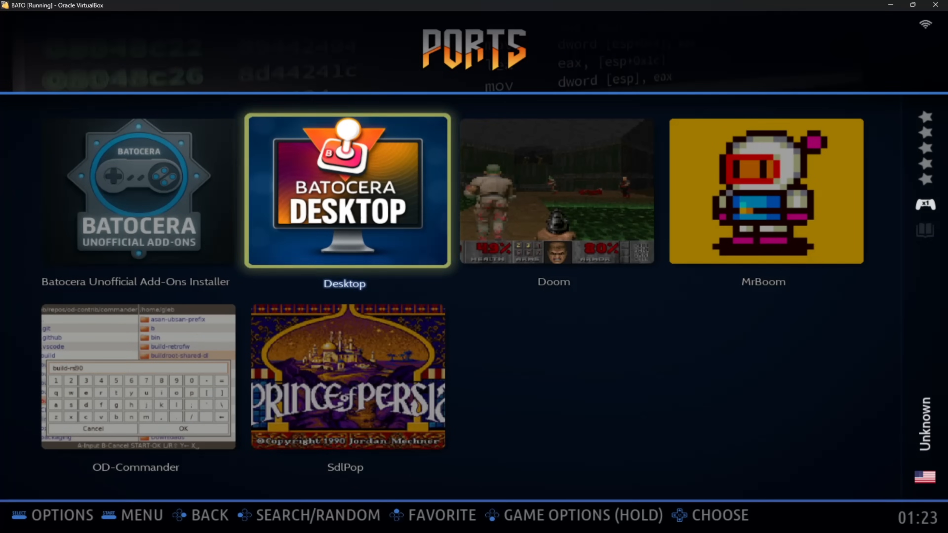
Step: Show the main menu, dismiss it, and bring up the options for Pokemon Ruby in the GBA list
key("Start")
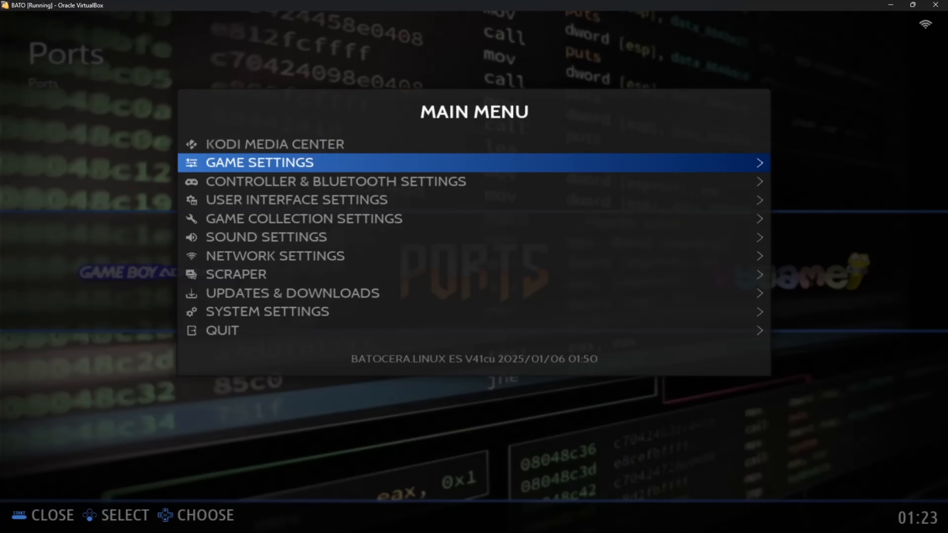
key("Escape")
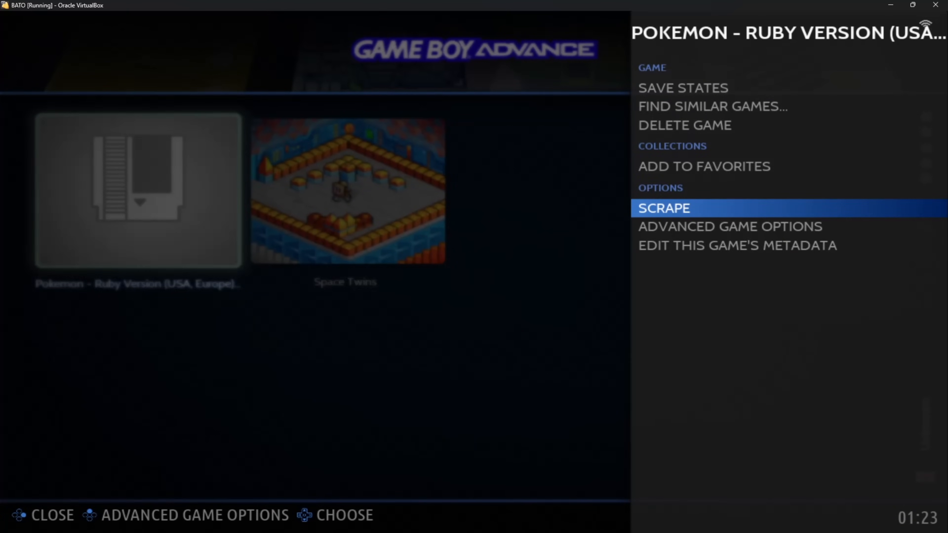
left_click(664, 208)
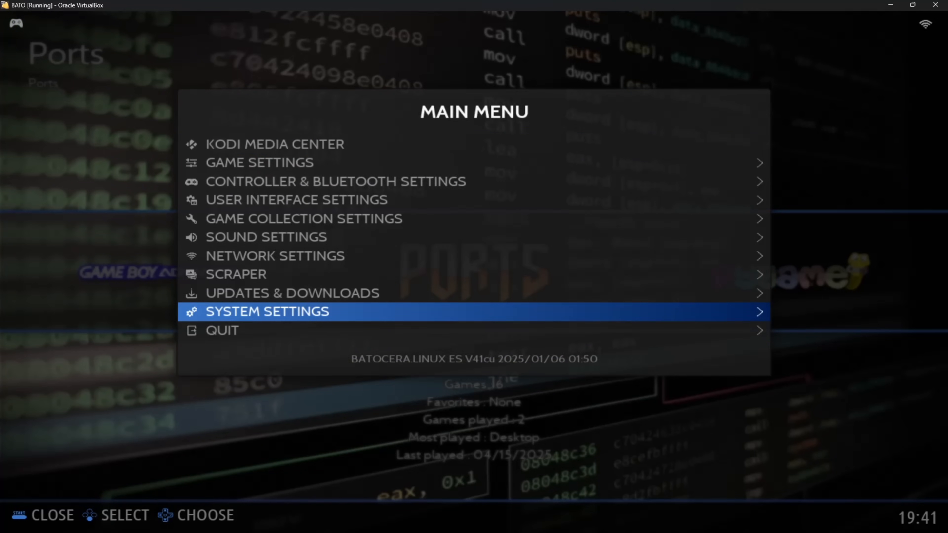
Step: In System Settings > Services, switch the DOCKER service on
left_click(267, 311)
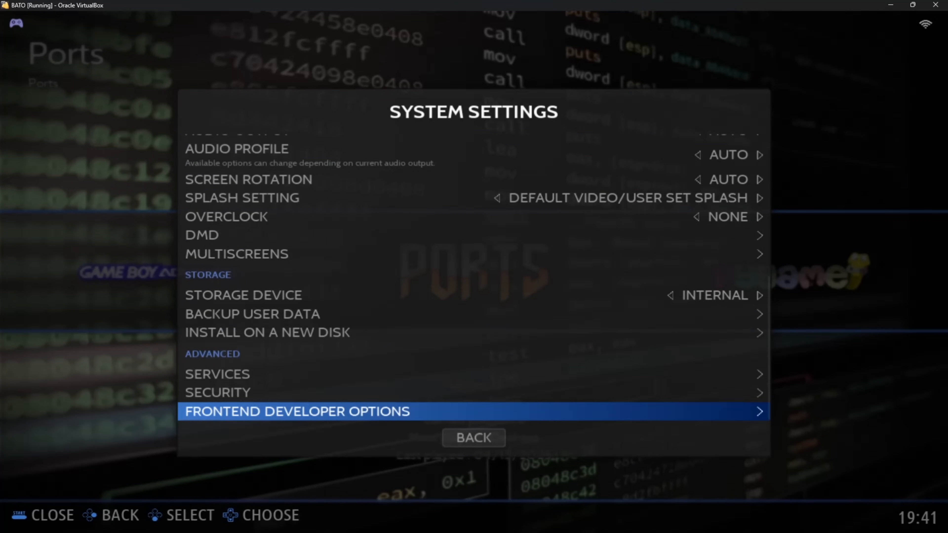
left_click(219, 374)
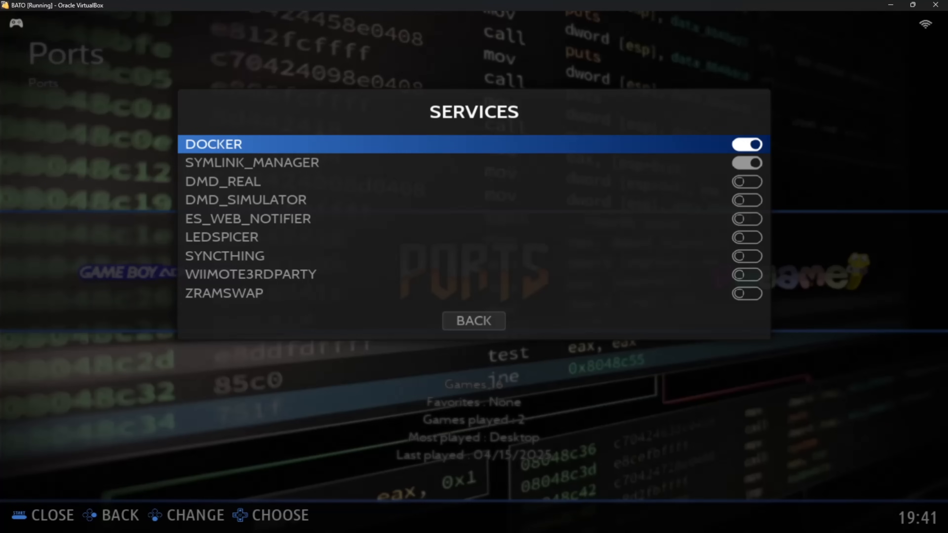
left_click(747, 143)
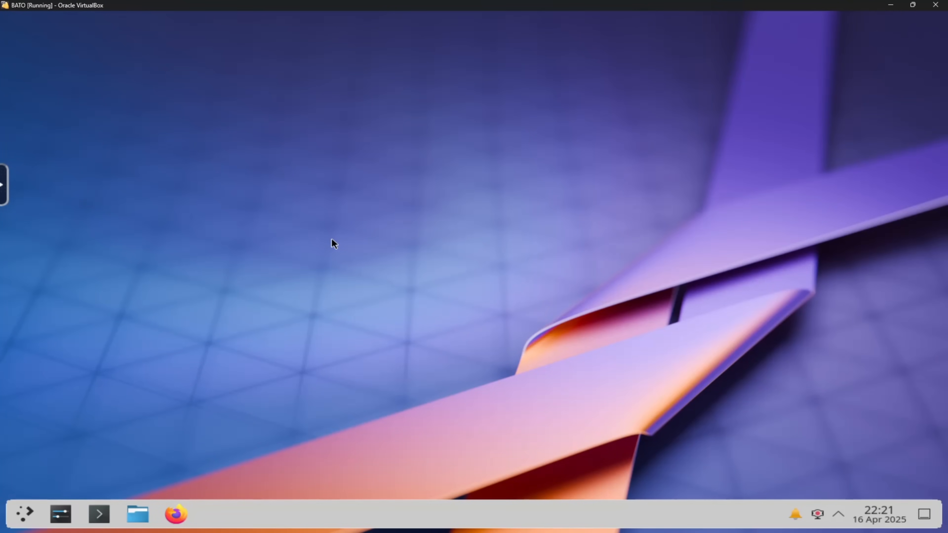
mouse_move(537, 187)
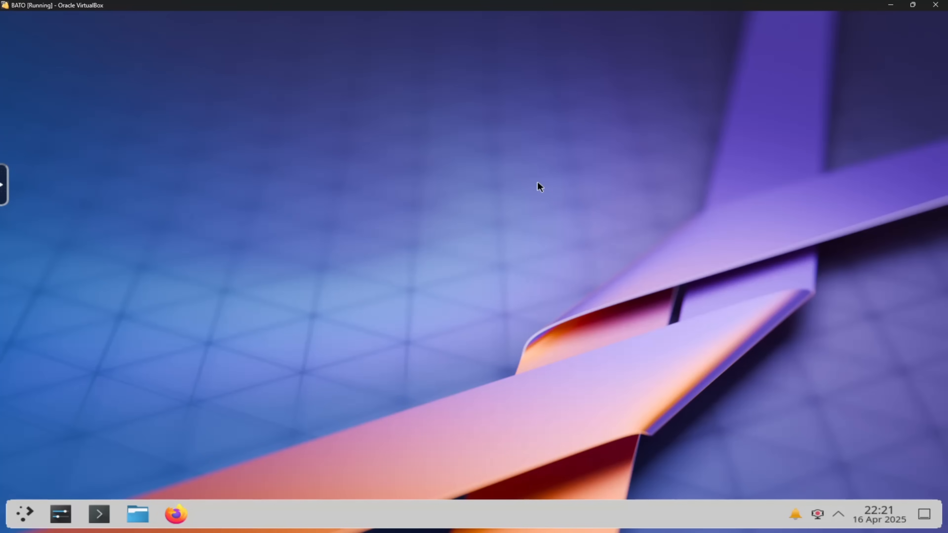
mouse_move(203, 167)
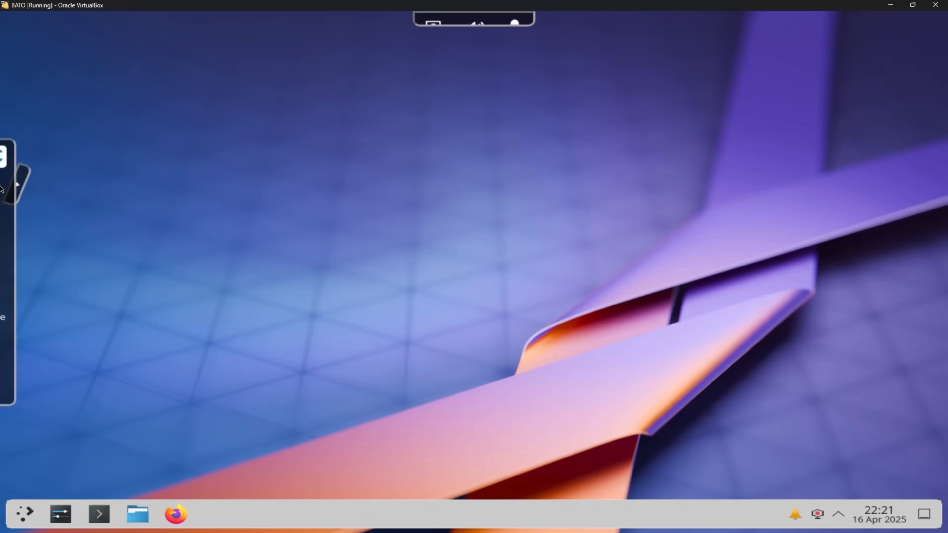
Step: From the KasmVNC side panel toggle the remote session audio, then collapse the panel
left_click(19, 179)
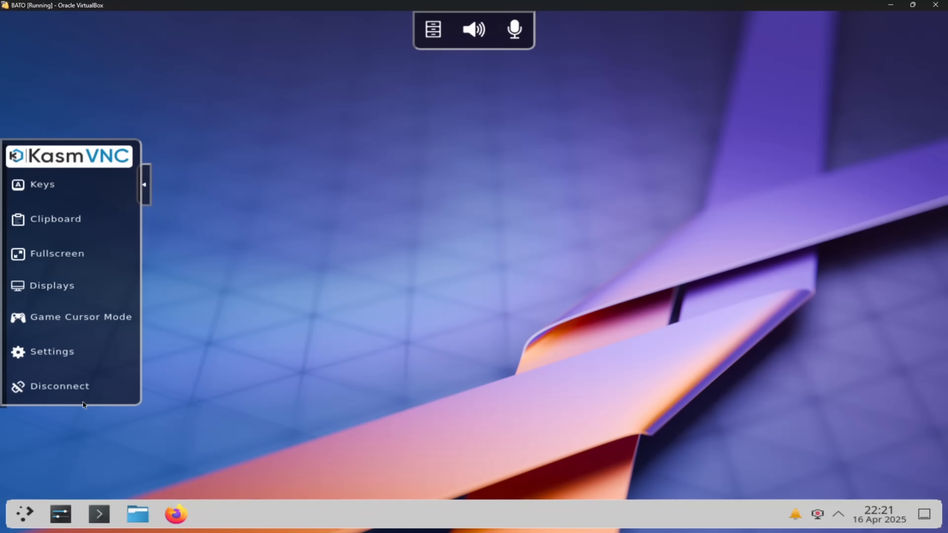
mouse_move(161, 252)
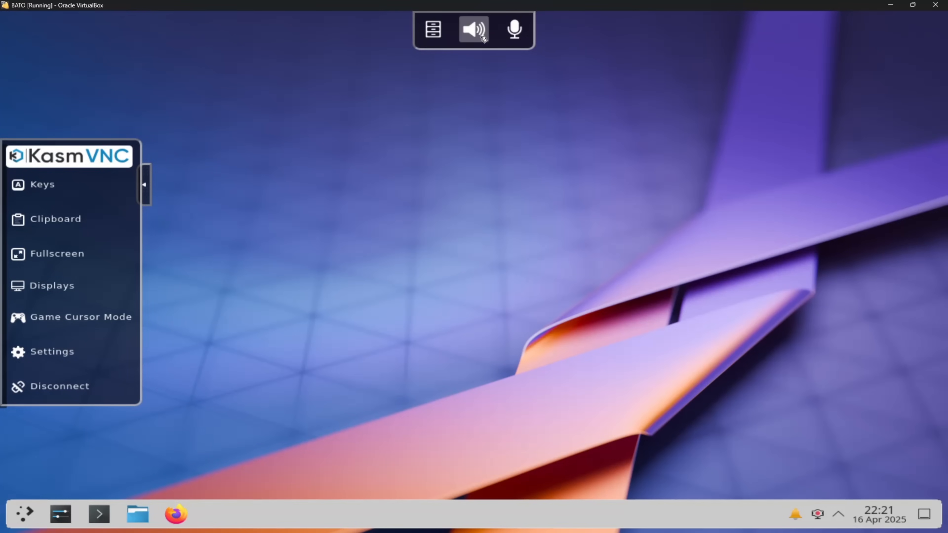
mouse_move(442, 212)
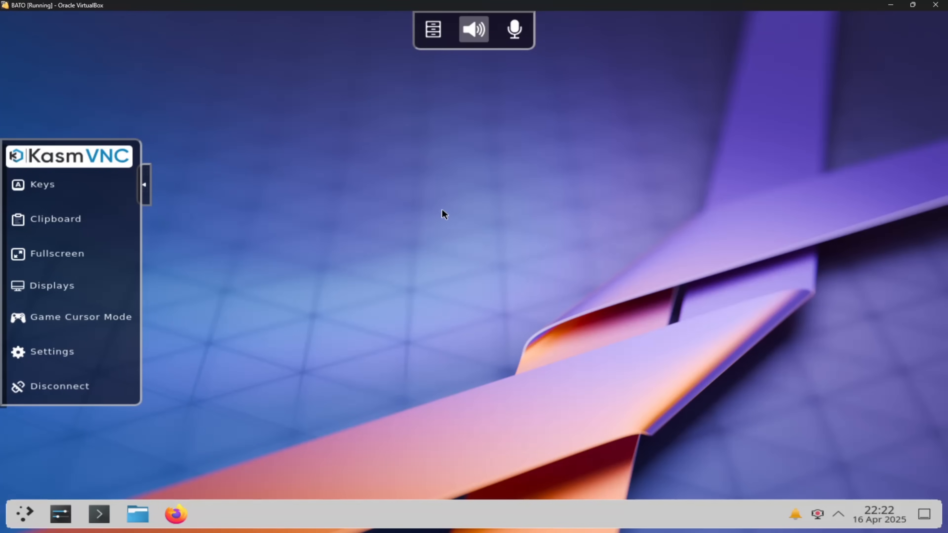
mouse_move(441, 100)
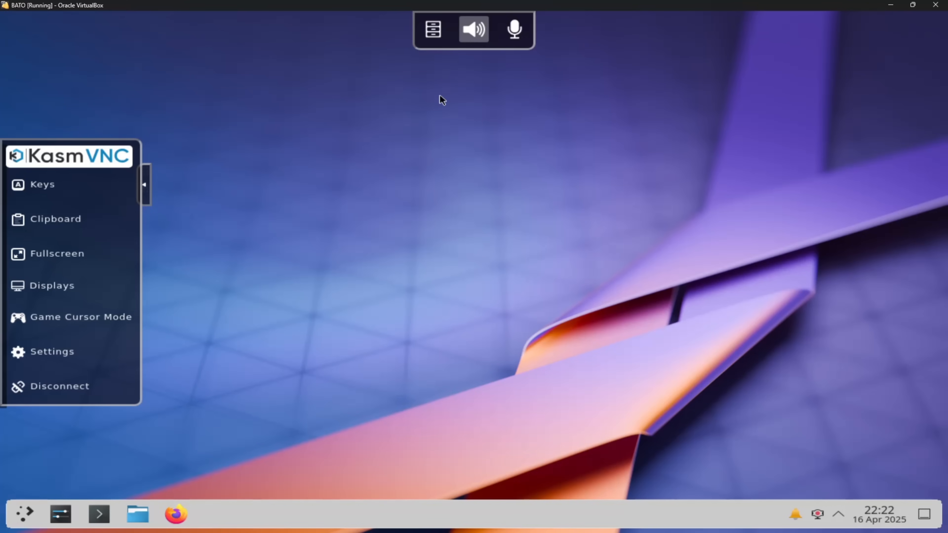
mouse_move(352, 286)
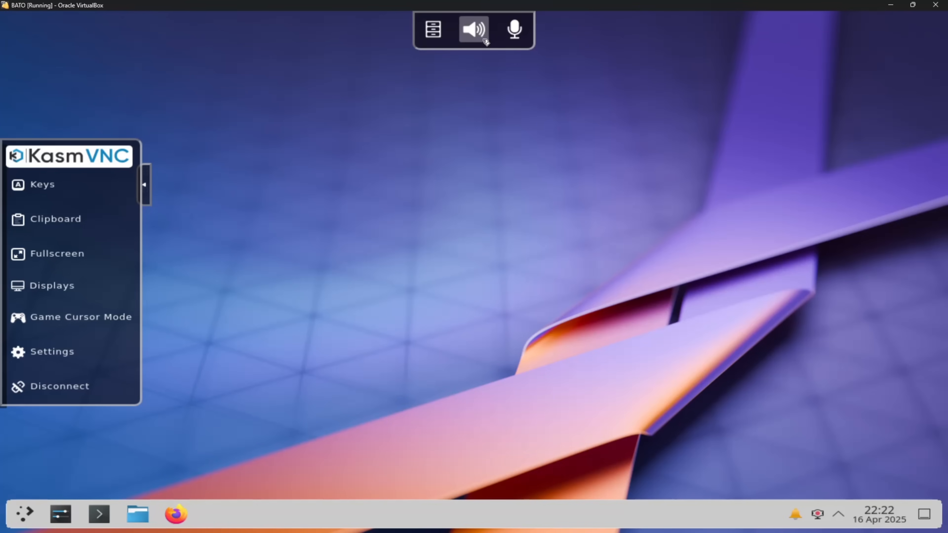
left_click(473, 29)
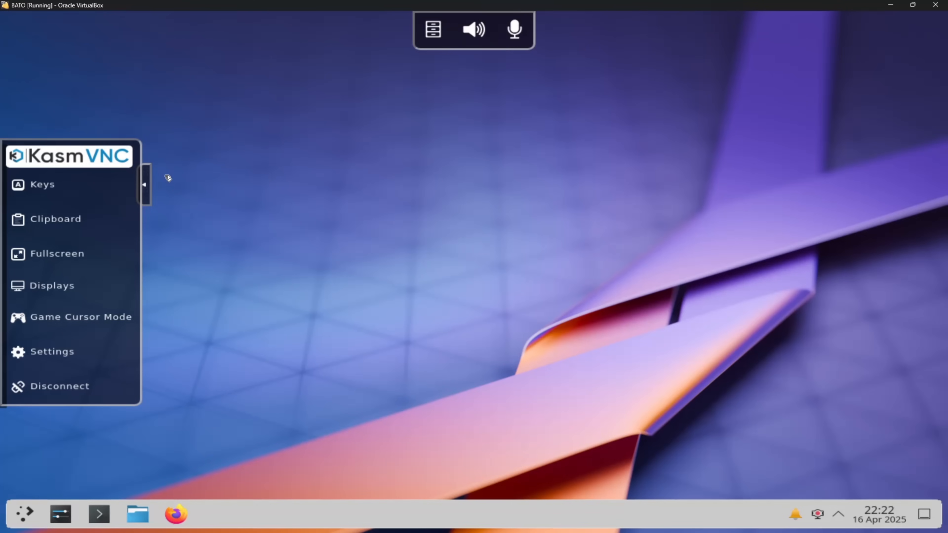
left_click(144, 185)
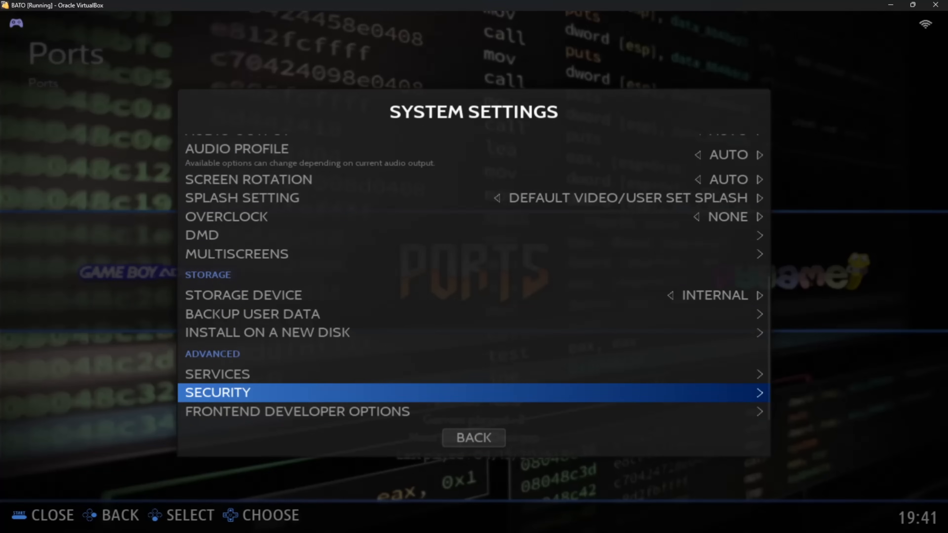
Step: Return to the Main Menu and show Network Settings with the IP address and connection status
left_click(217, 374)
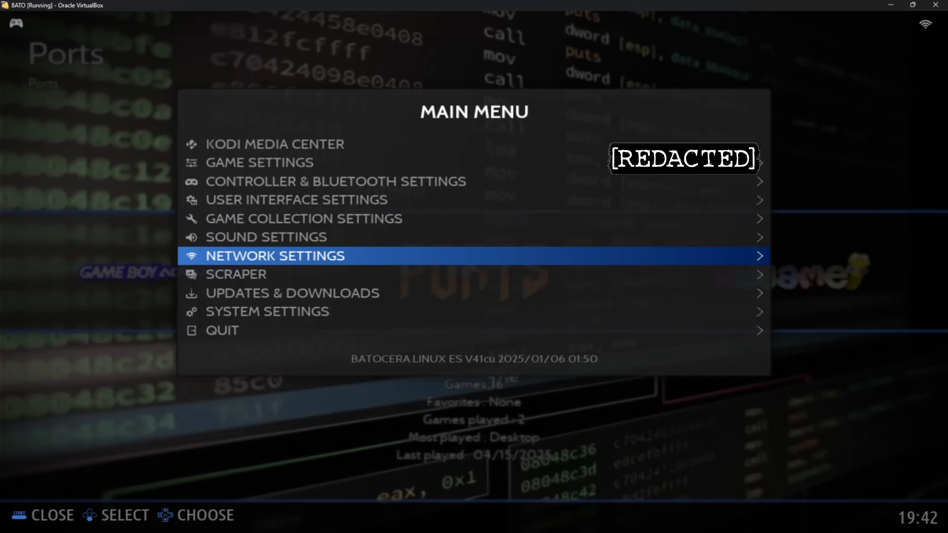
left_click(275, 256)
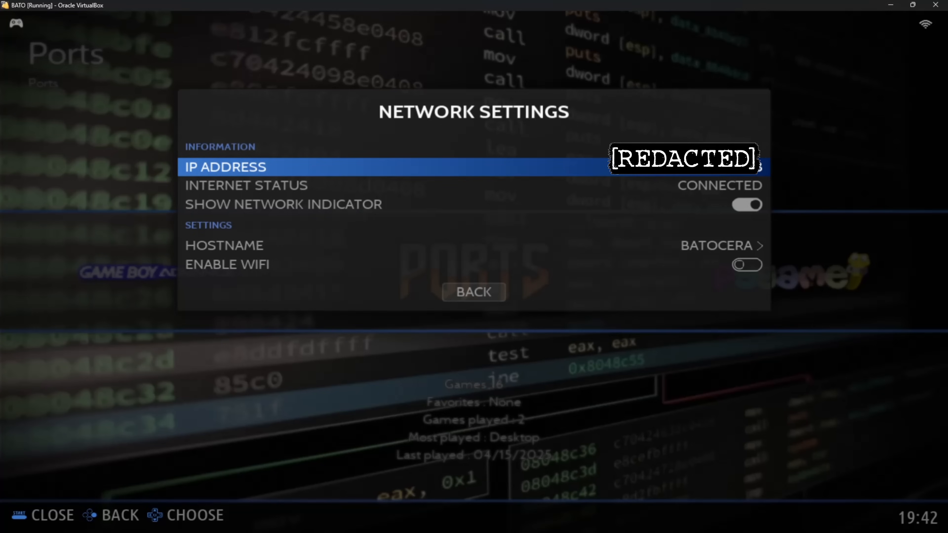
mouse_move(782, 12)
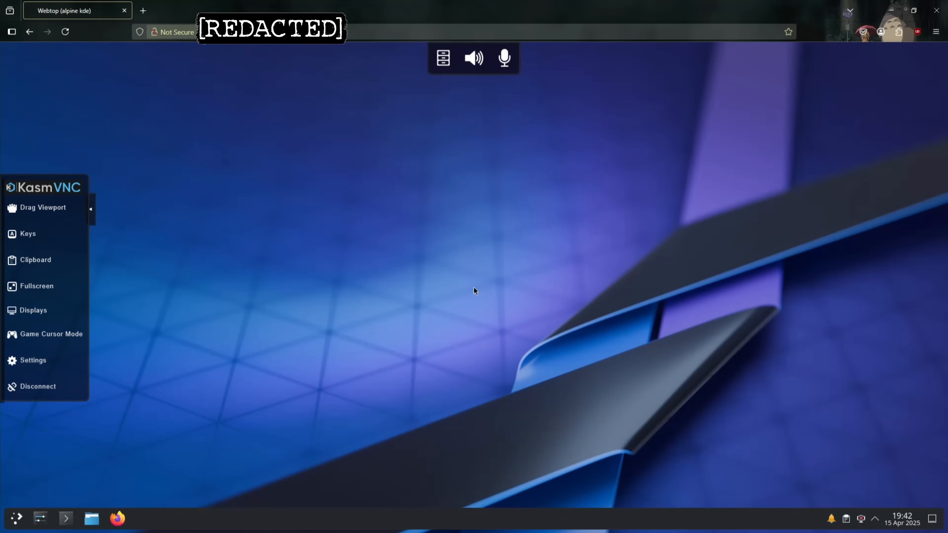
Step: Hide the KasmVNC panel and browse Dolphin from Home into the roms folder of system folders
left_click(92, 214)
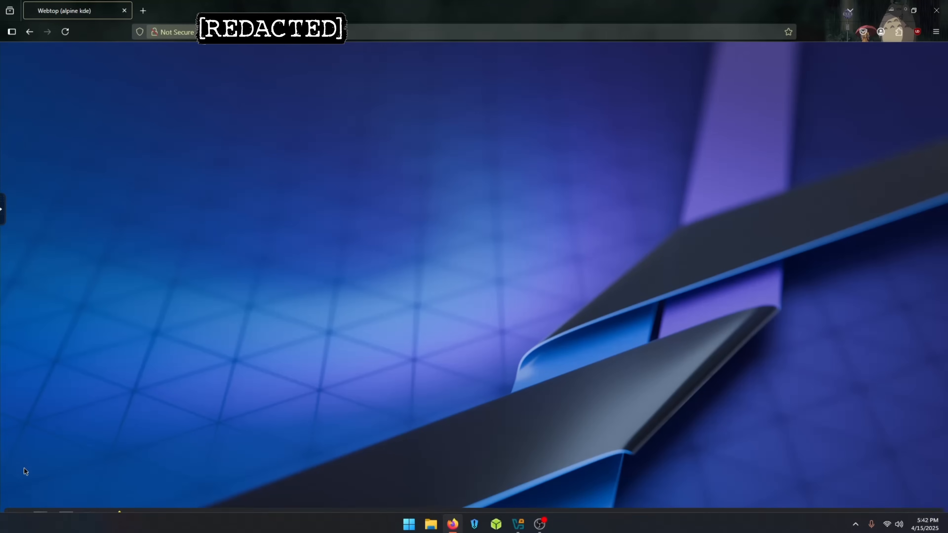
left_click(91, 519)
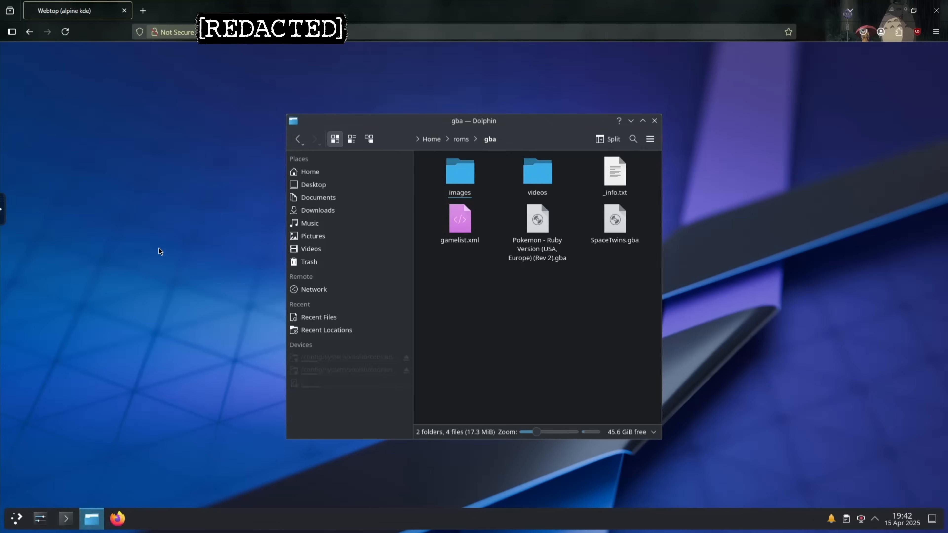
left_click(310, 172)
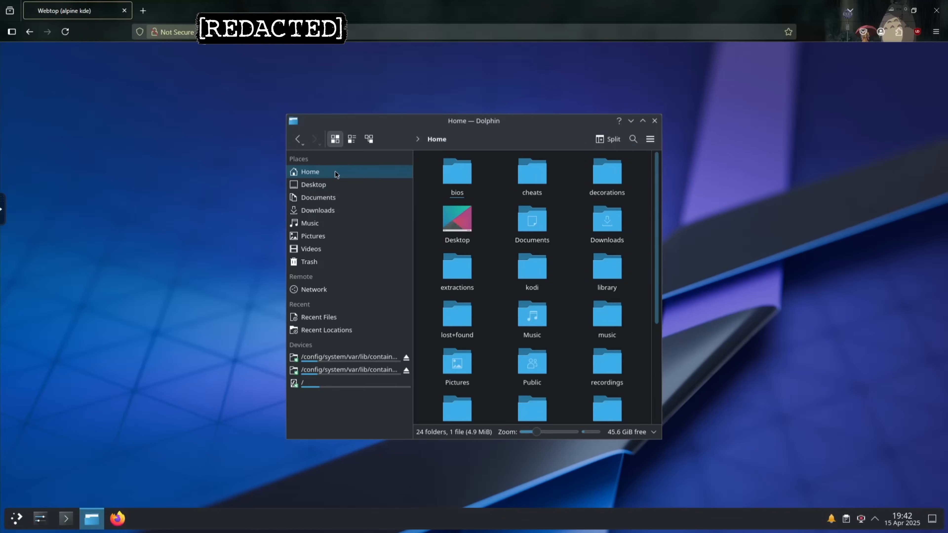
scroll("down", 3)
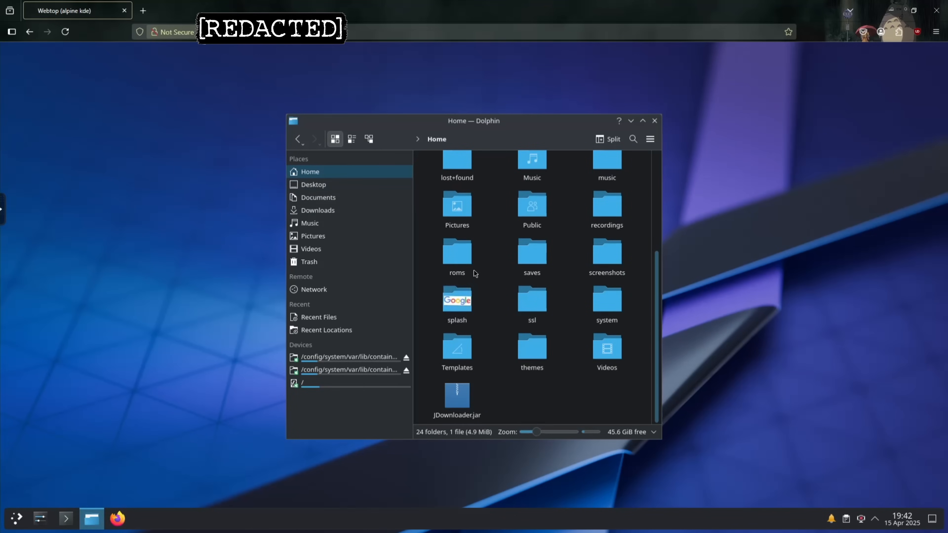
double_click(456, 254)
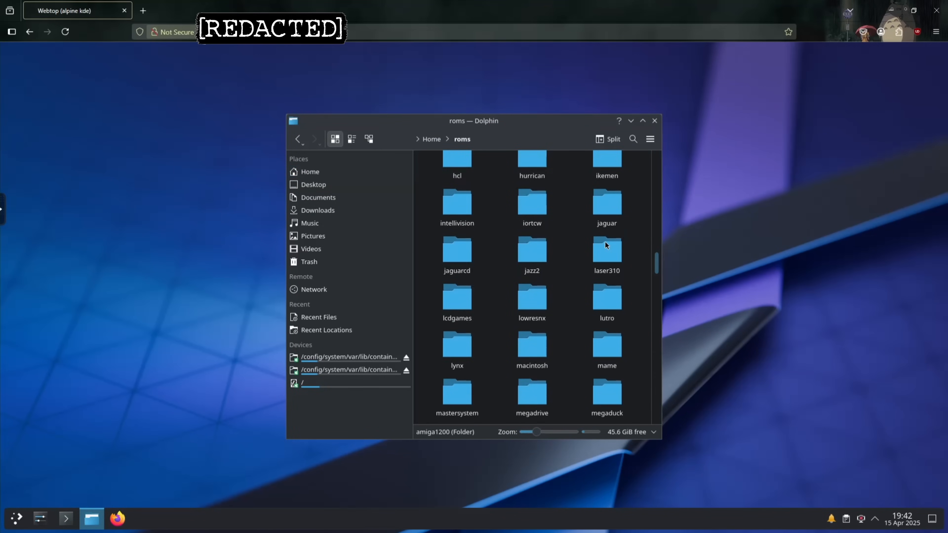
scroll("down", 3)
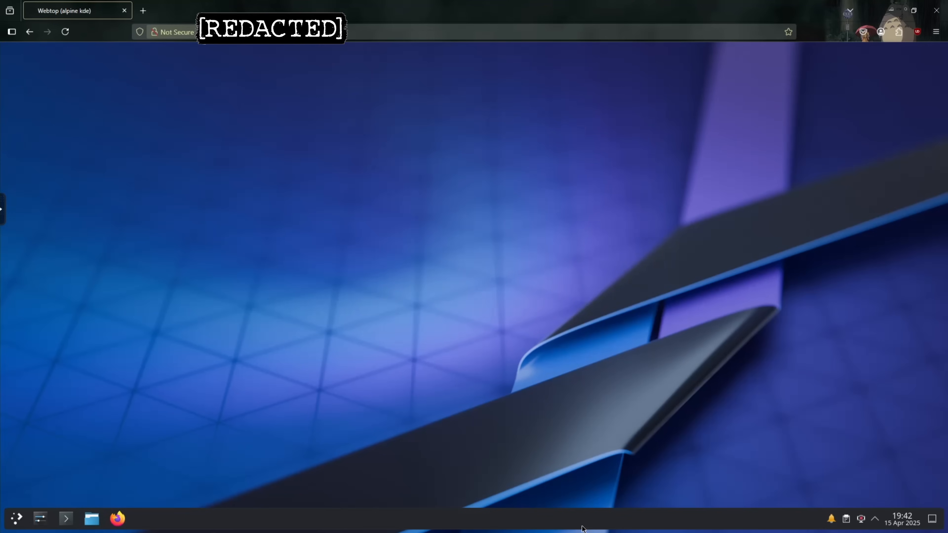
left_click(90, 519)
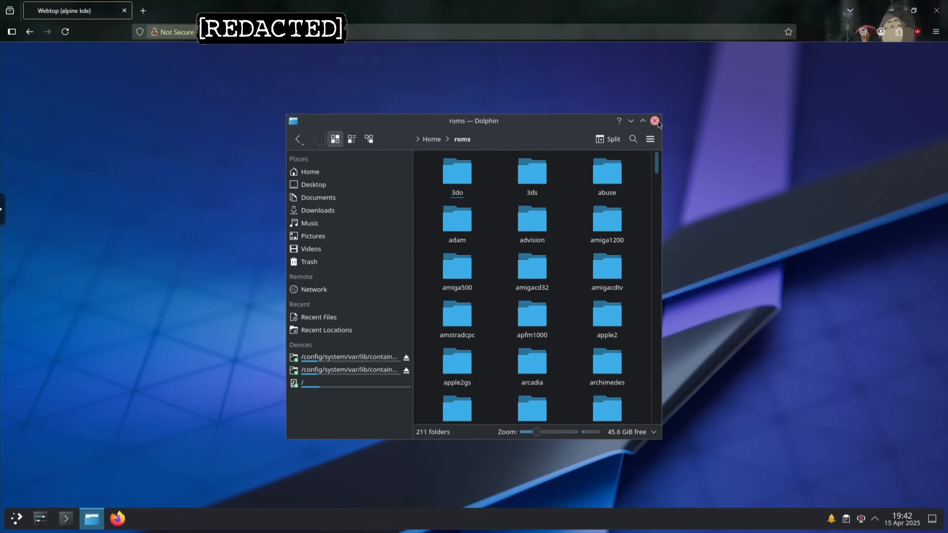